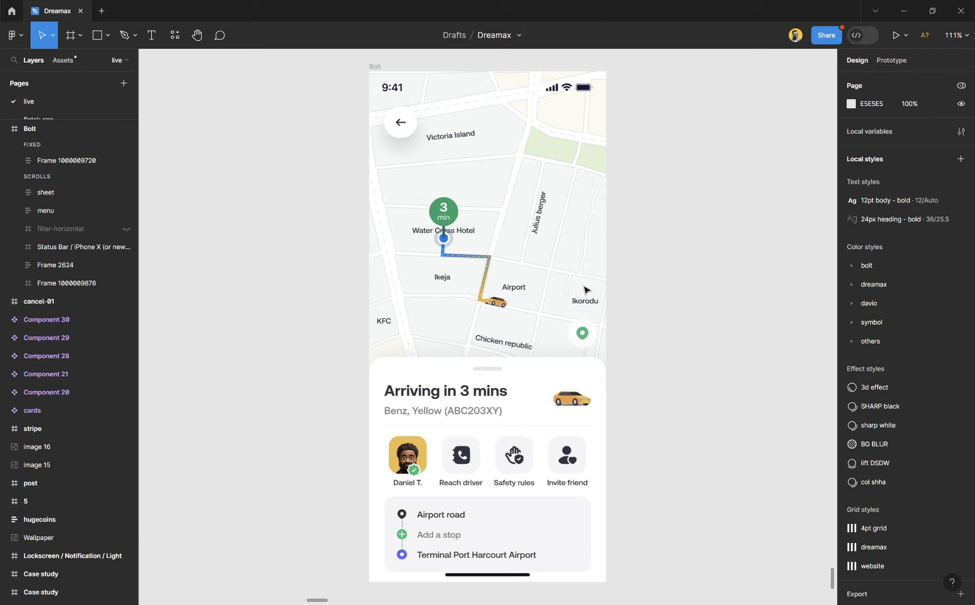
Inspect the Bolt screen's map layer, bottom sheet and car illustration shapes.
click(66, 283)
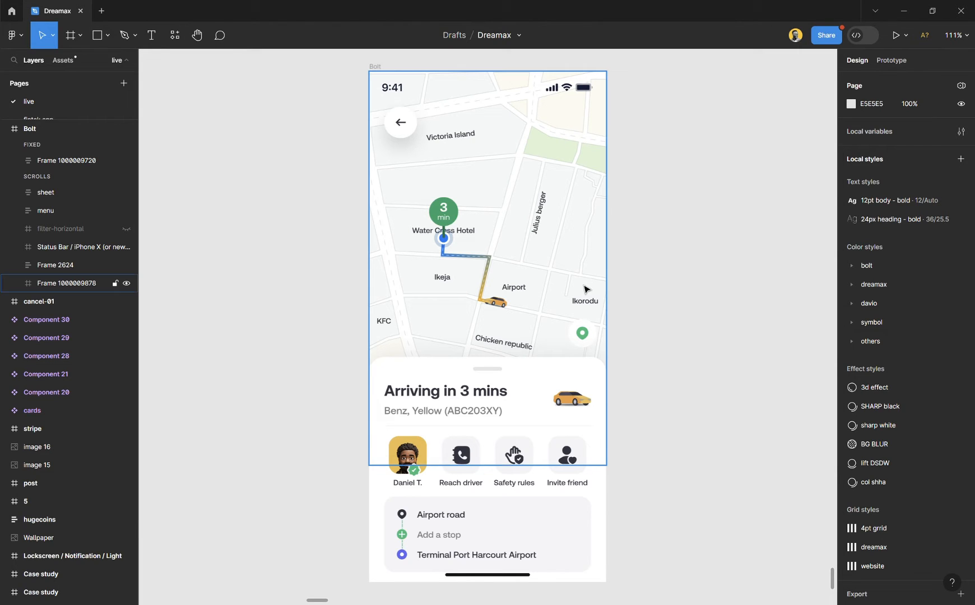
click(644, 298)
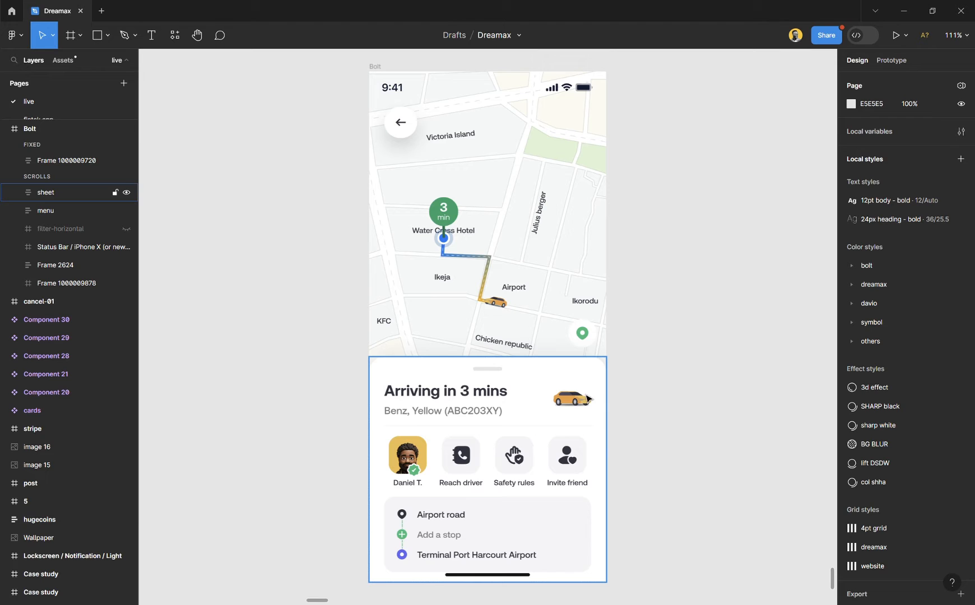
double_click(570, 399)
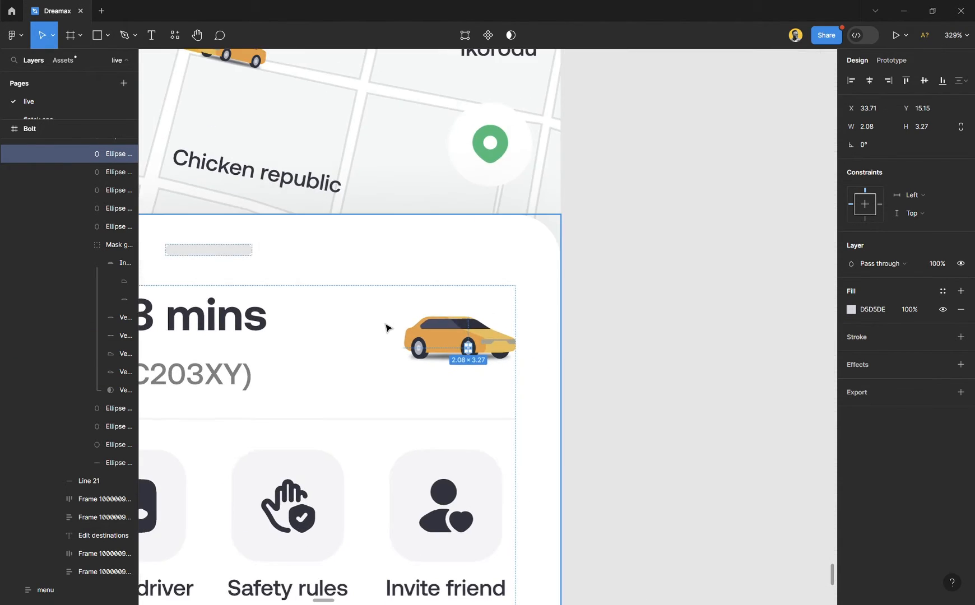
scroll(down, 3)
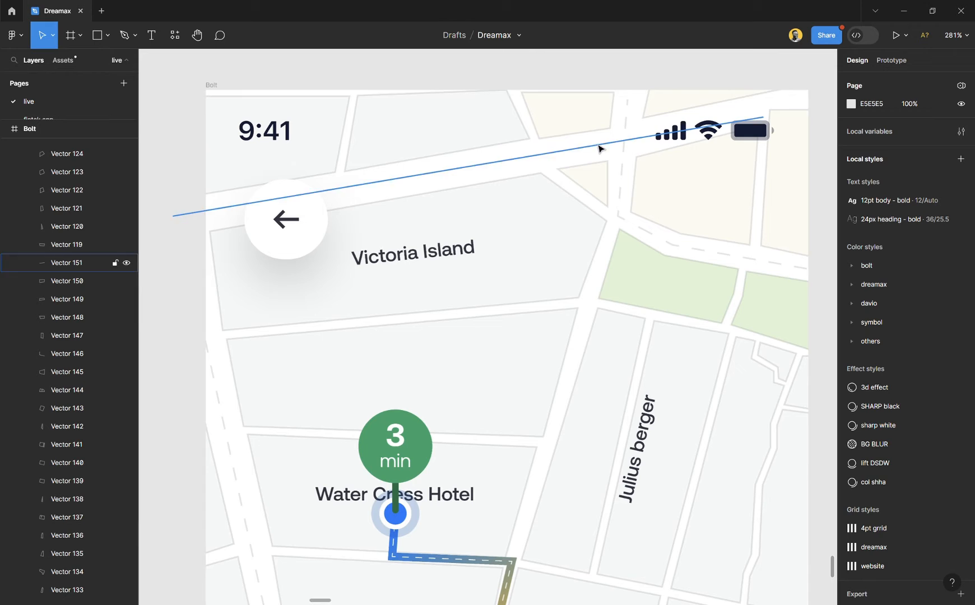
Examine one of the Bolt map's road lines for reference.
click(534, 162)
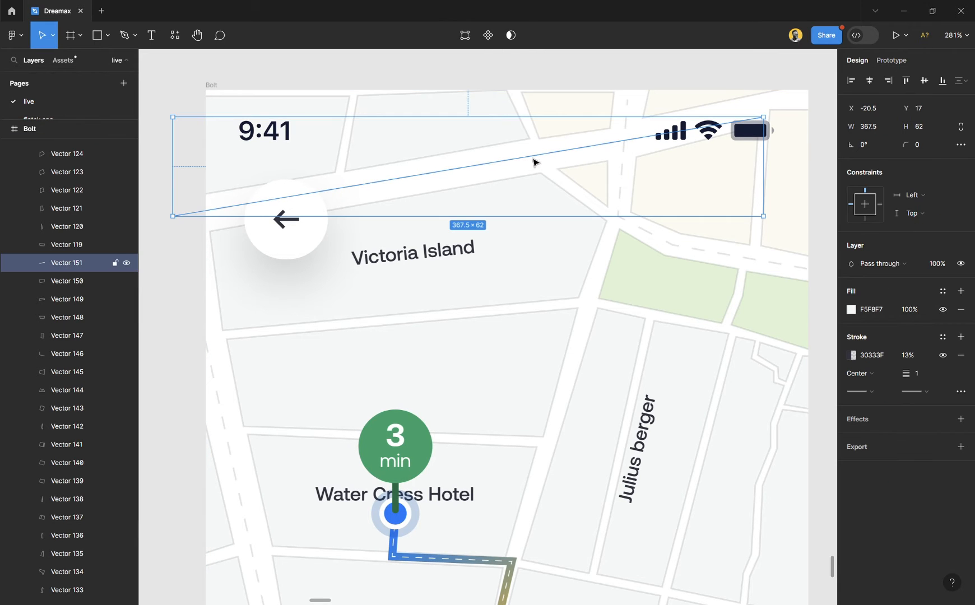
click(418, 188)
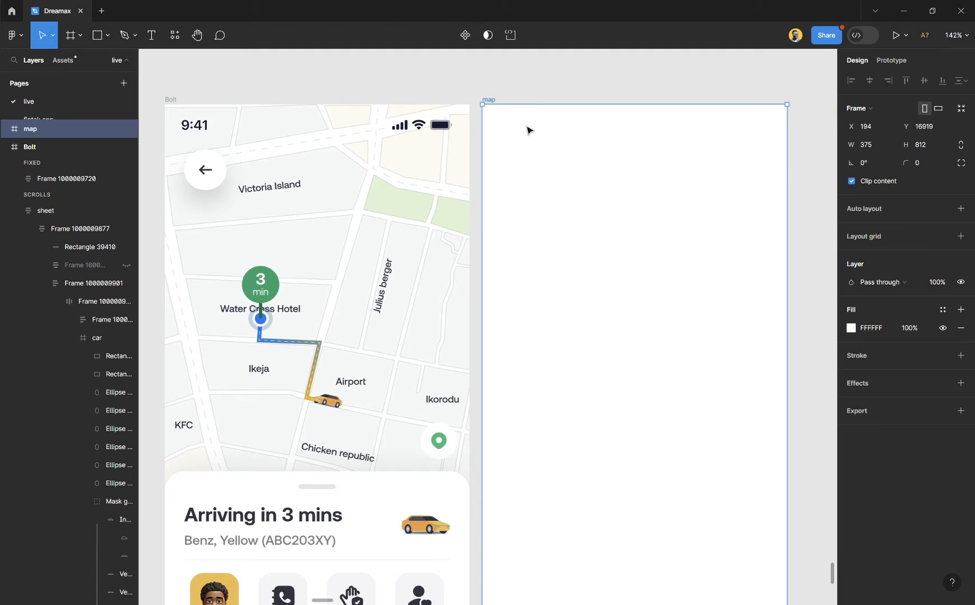
Start a Pen-tool block outline along the map frame's top edge, adding corners.
click(126, 35)
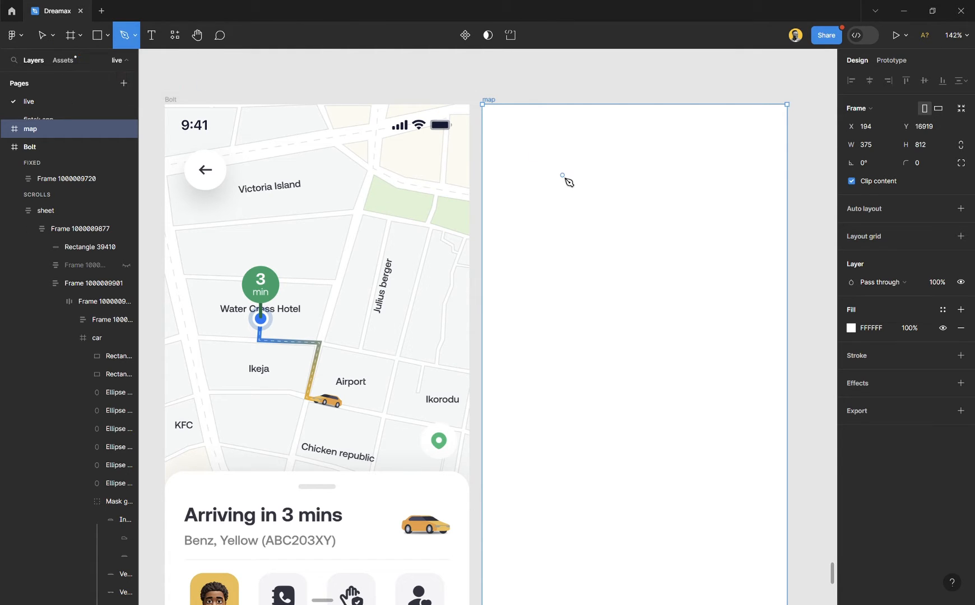
mouse_move(559, 115)
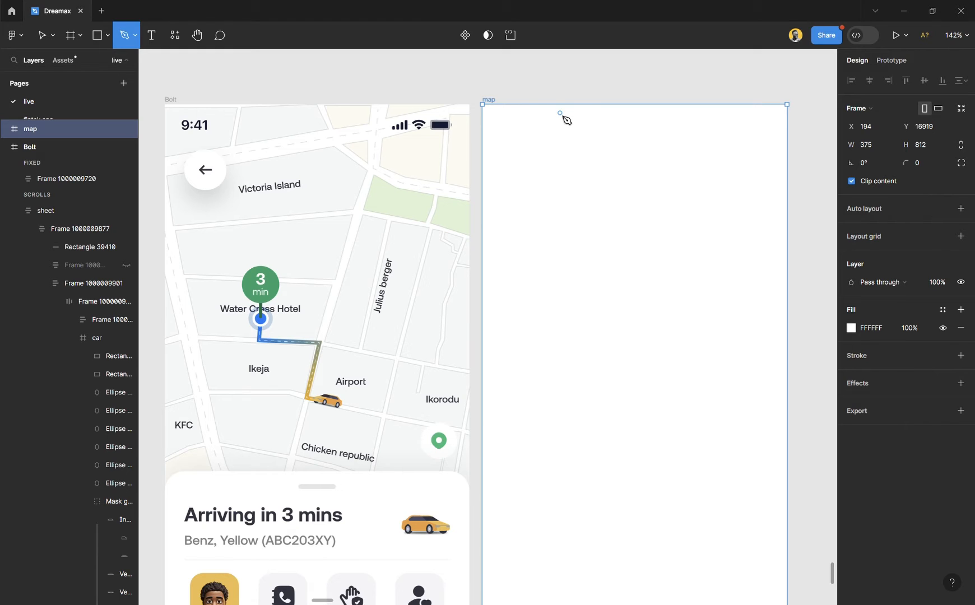
click(586, 151)
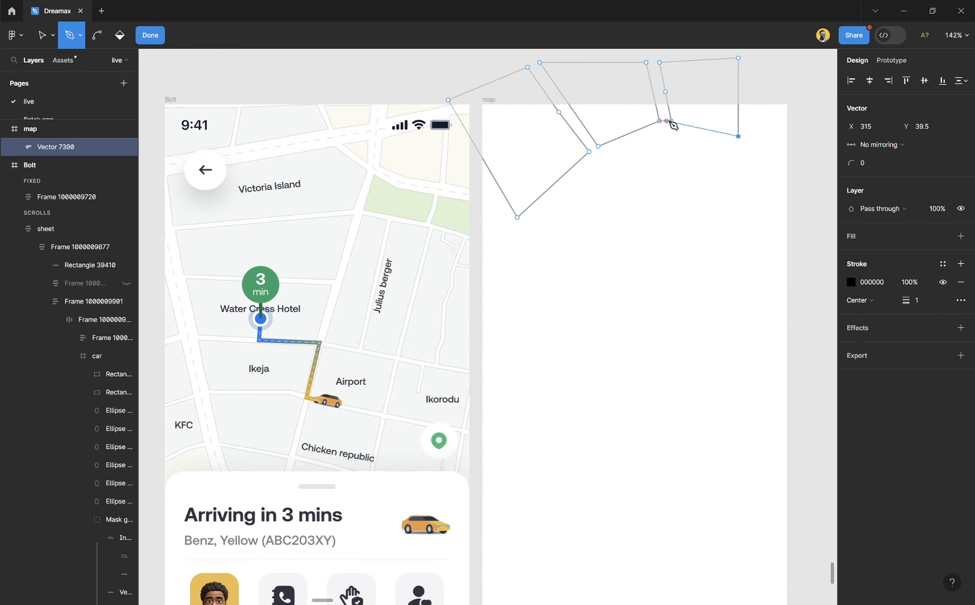
click(752, 58)
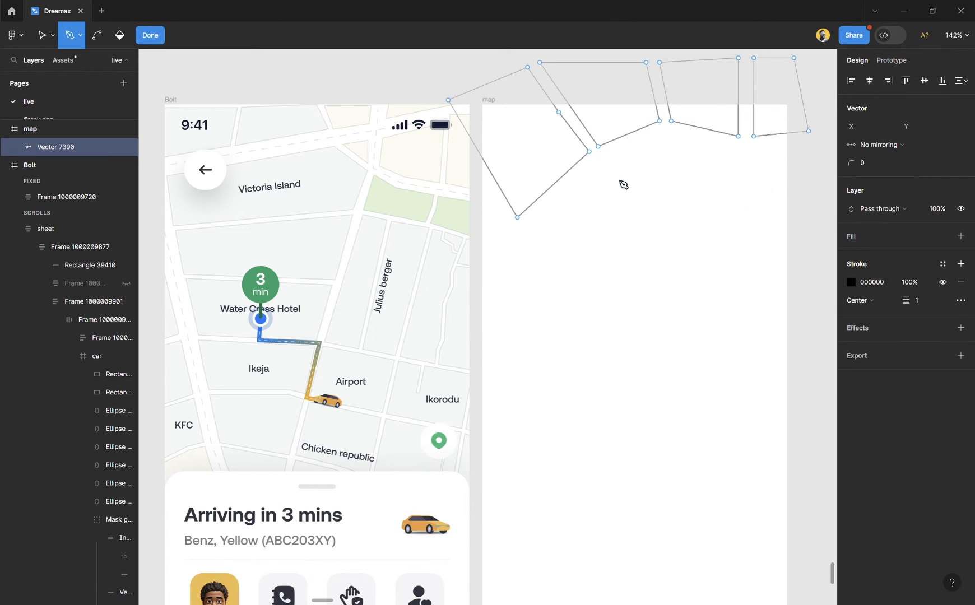
mouse_move(614, 164)
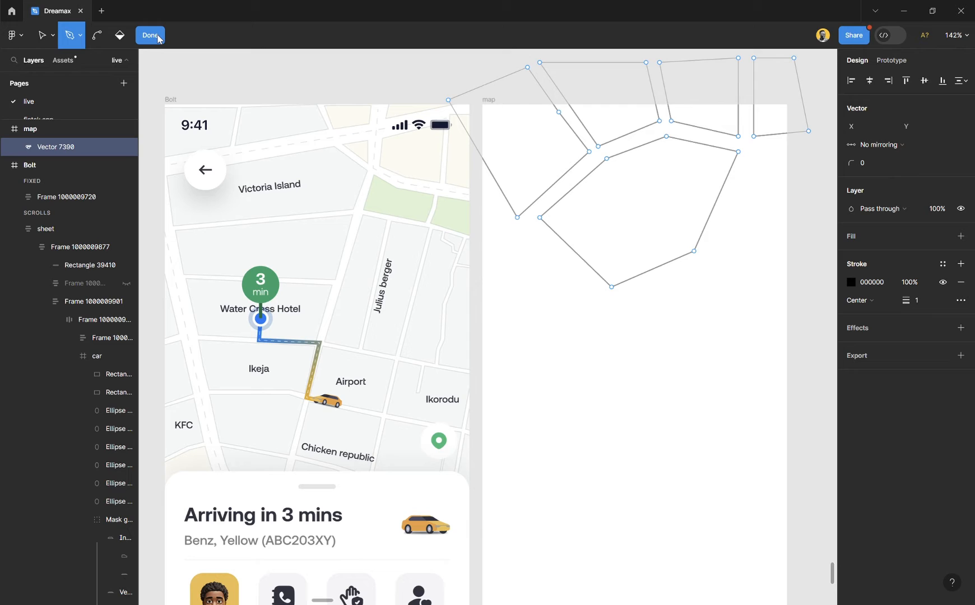
Finish the block vectors, add a fill and set outlines to light grey D7D7D7.
click(149, 35)
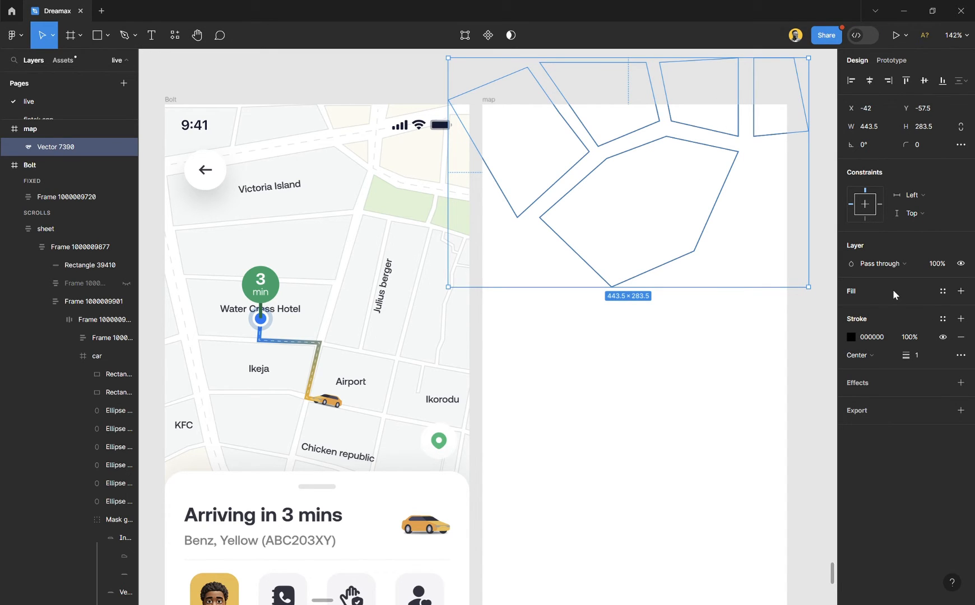
click(960, 292)
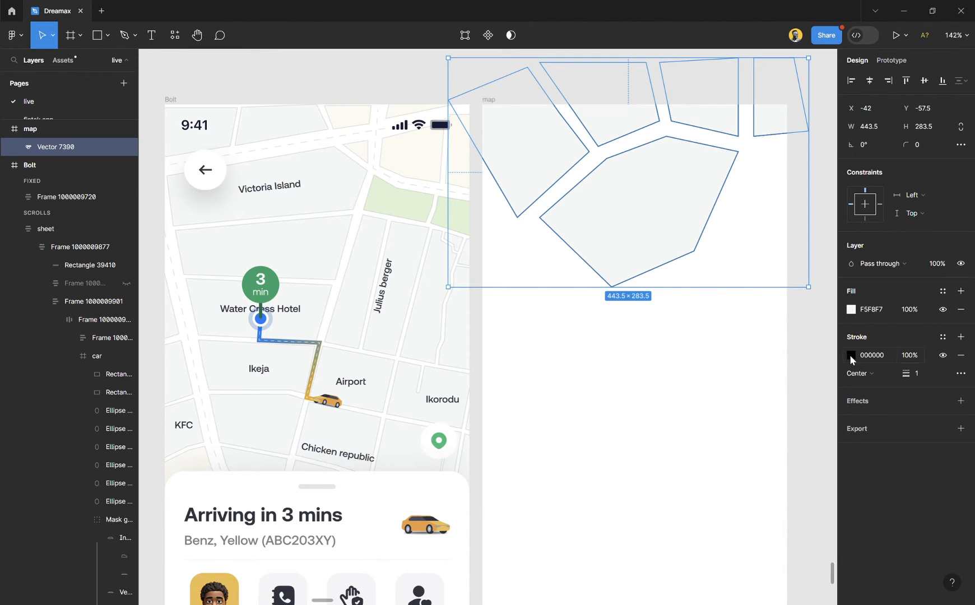
click(852, 356)
text(D7D7D7)
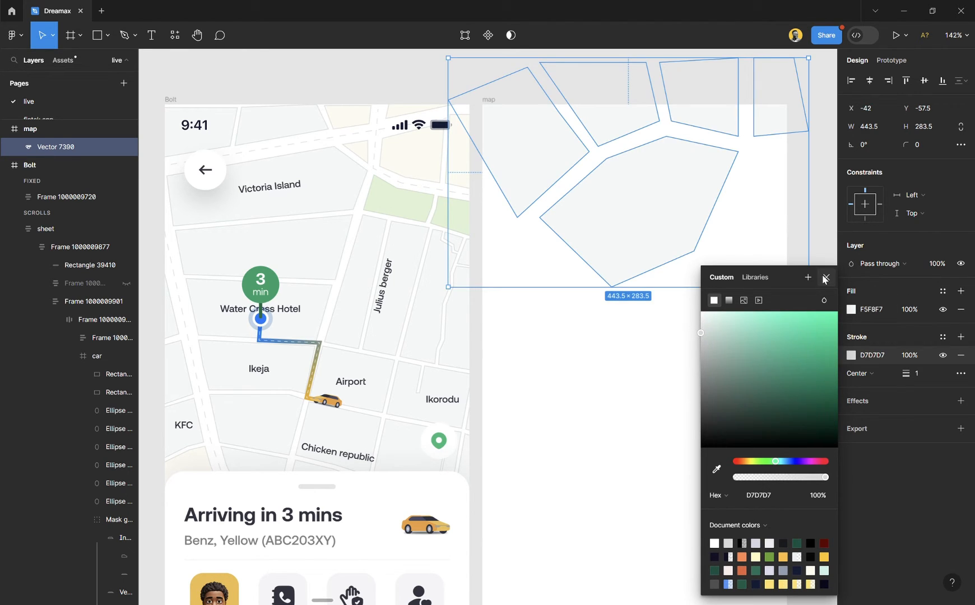
click(826, 277)
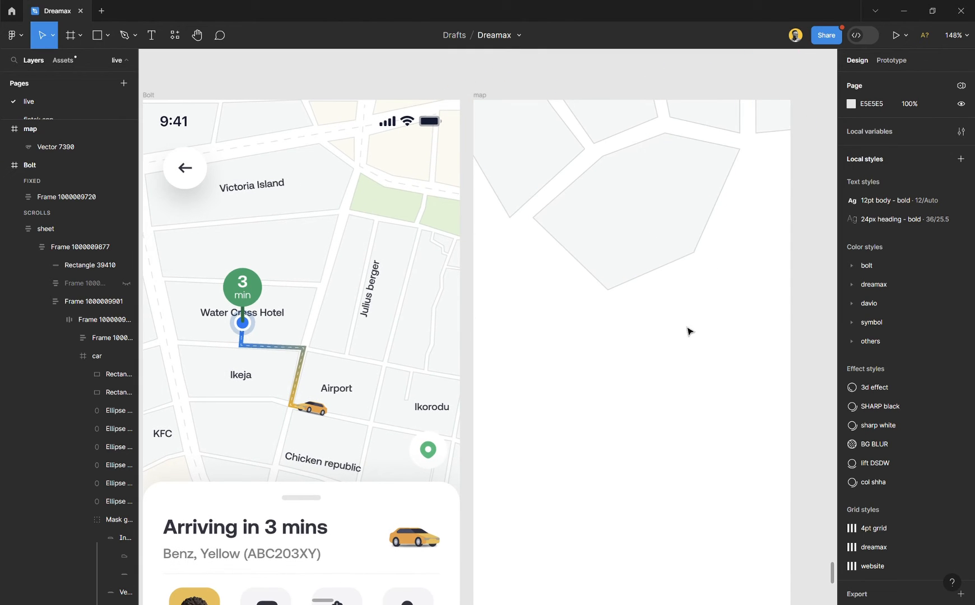
mouse_move(733, 278)
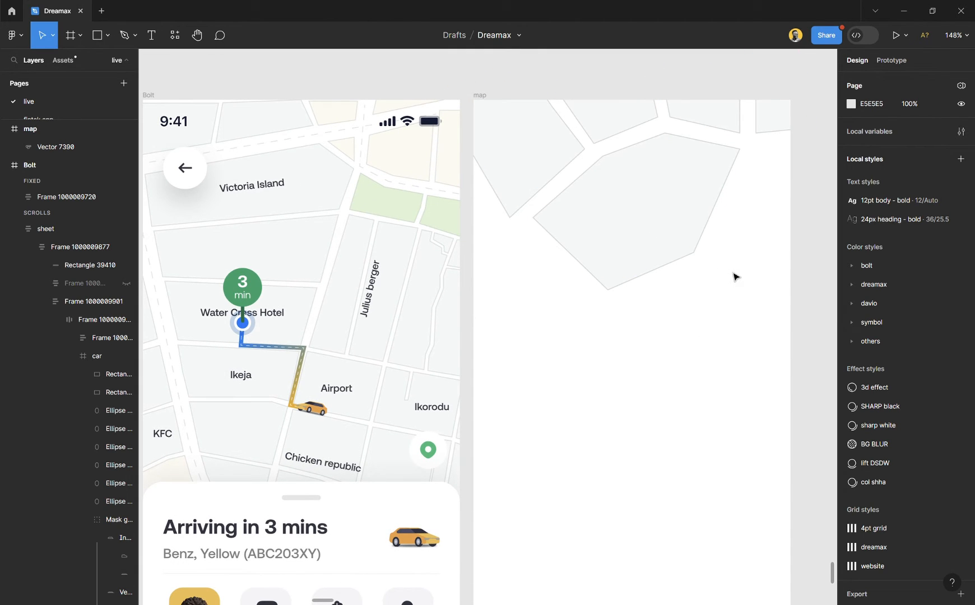
click(124, 35)
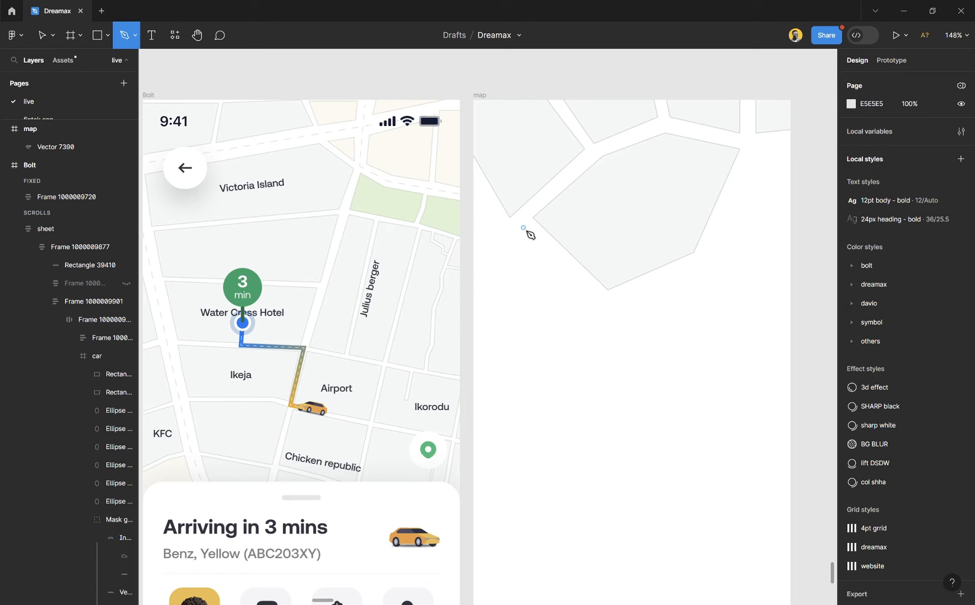
click(597, 304)
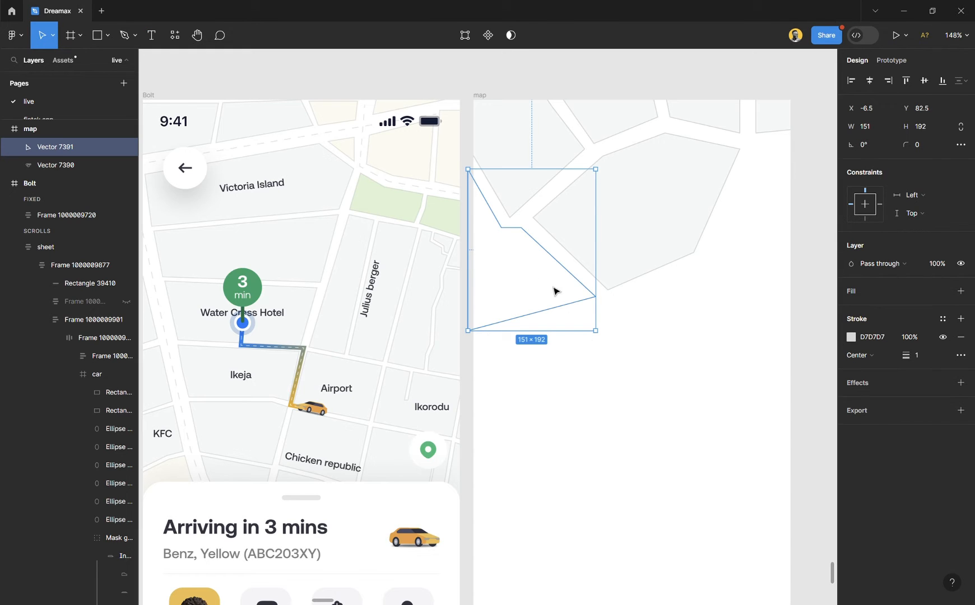
click(621, 343)
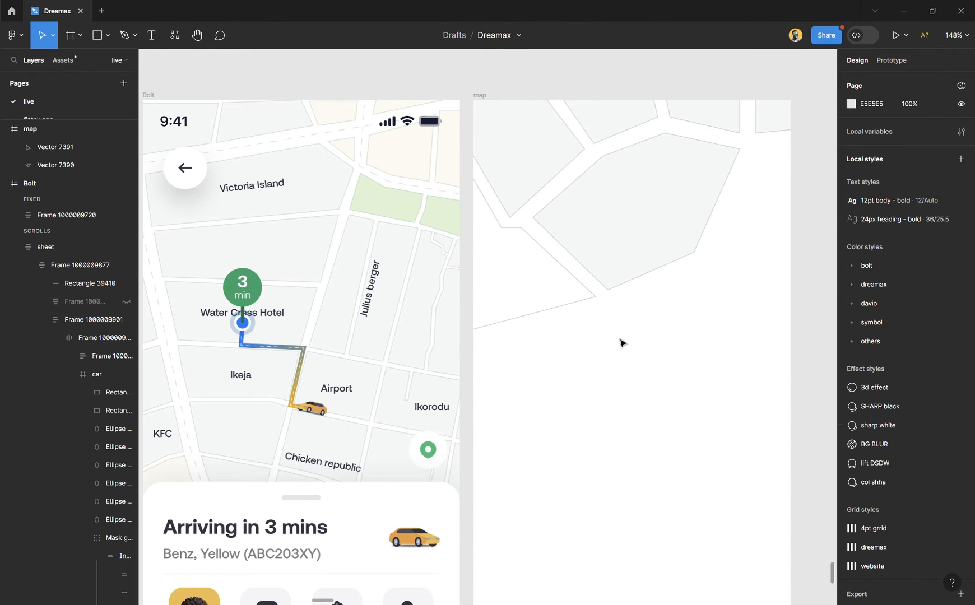
mouse_move(797, 201)
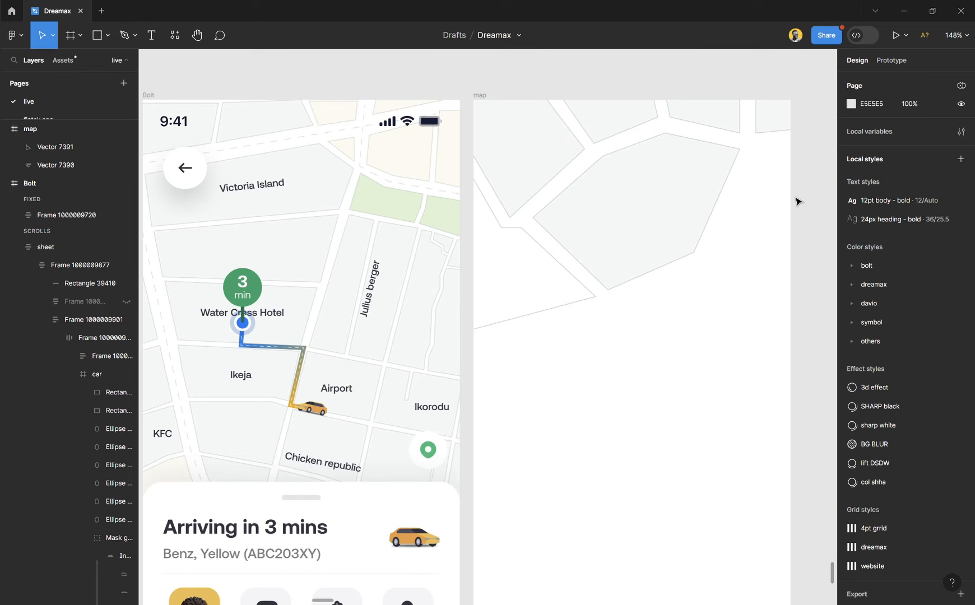
click(531, 249)
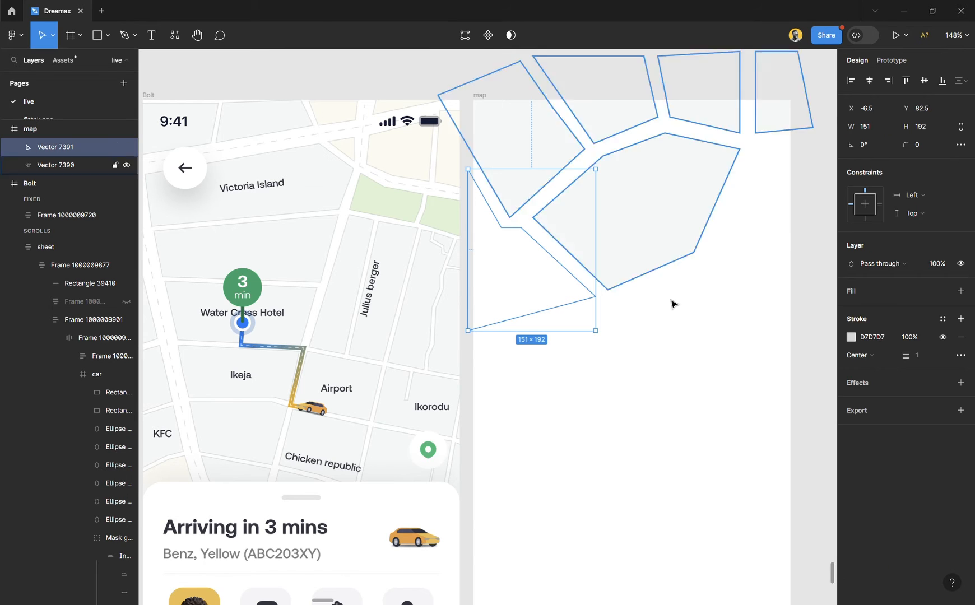
click(962, 291)
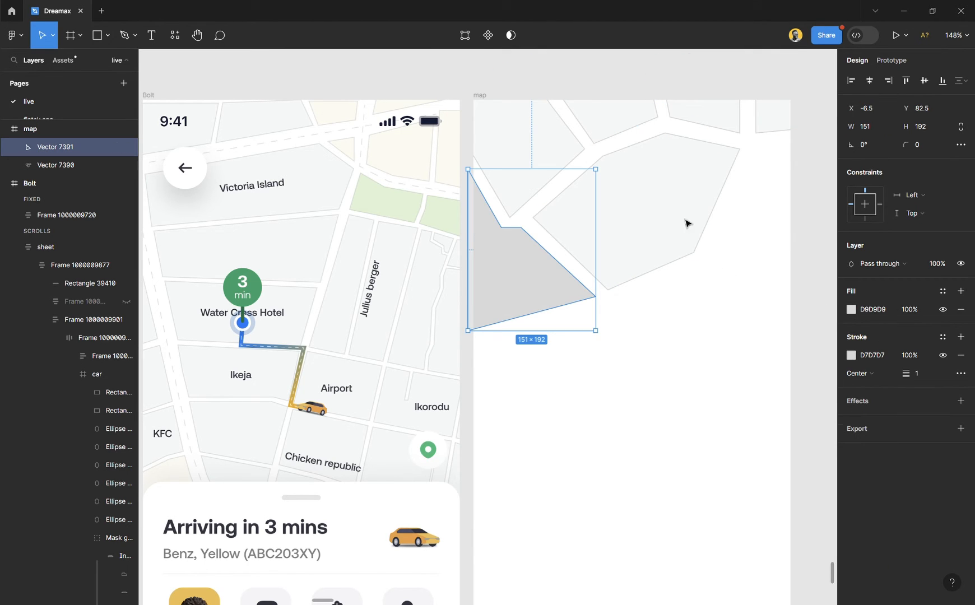
click(715, 342)
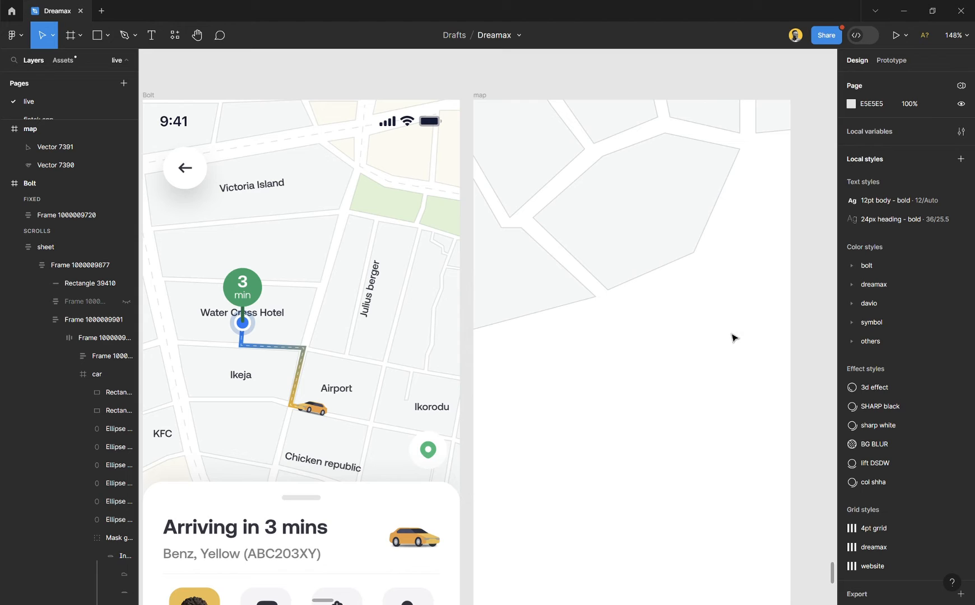
mouse_move(687, 293)
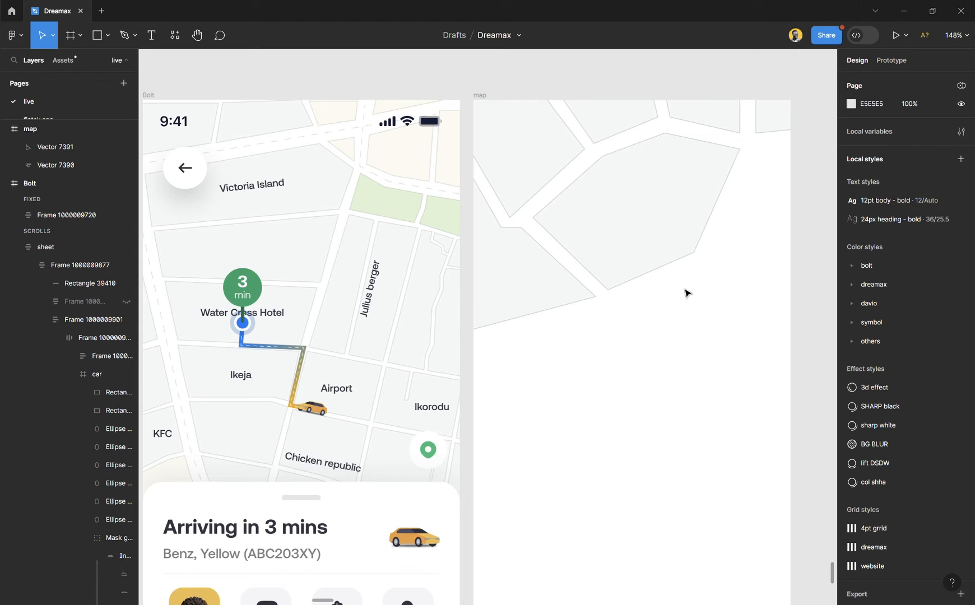
click(426, 205)
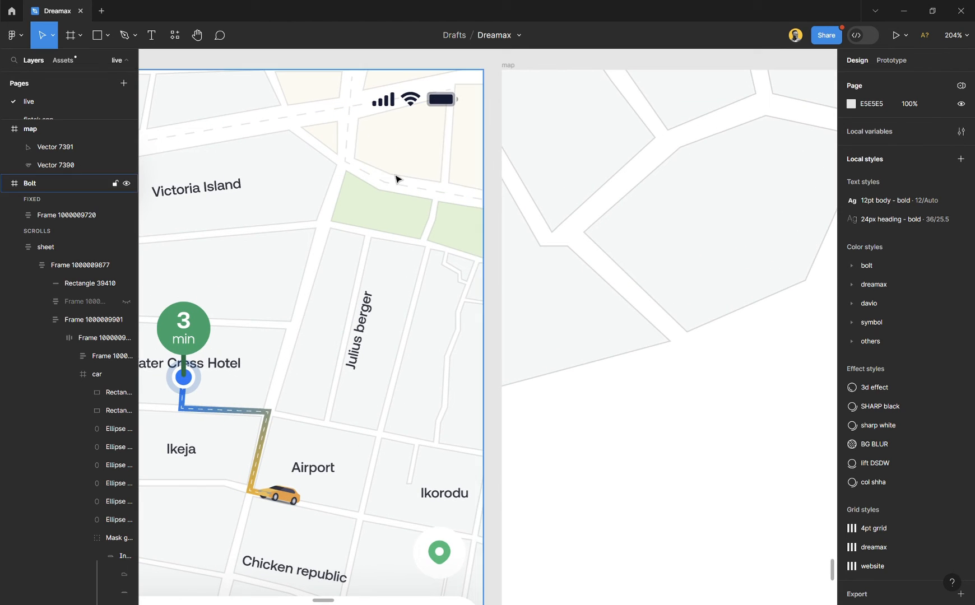
Draw a Pen path tracing the roads around the large block, referencing a Bolt road piece.
click(416, 143)
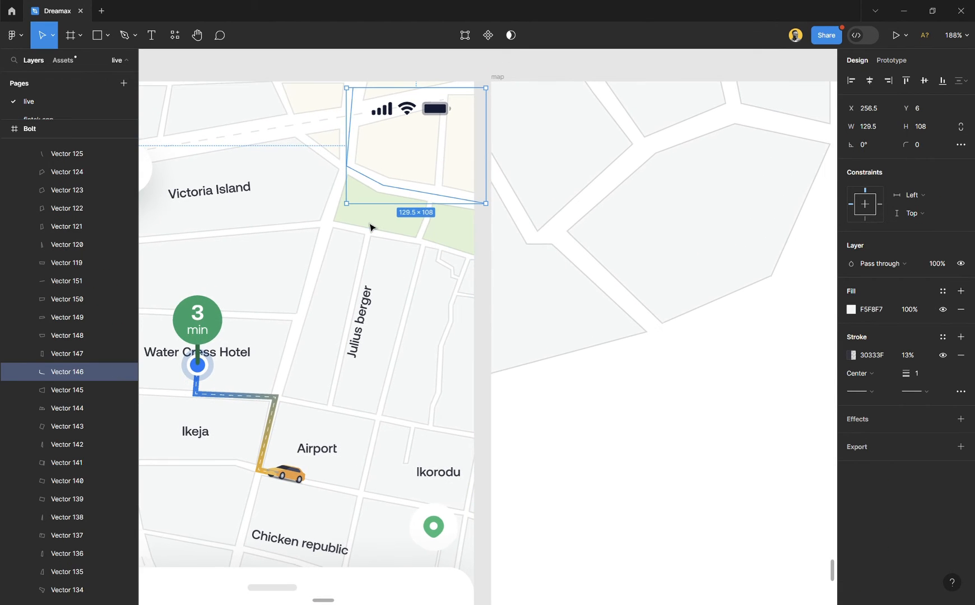
click(615, 430)
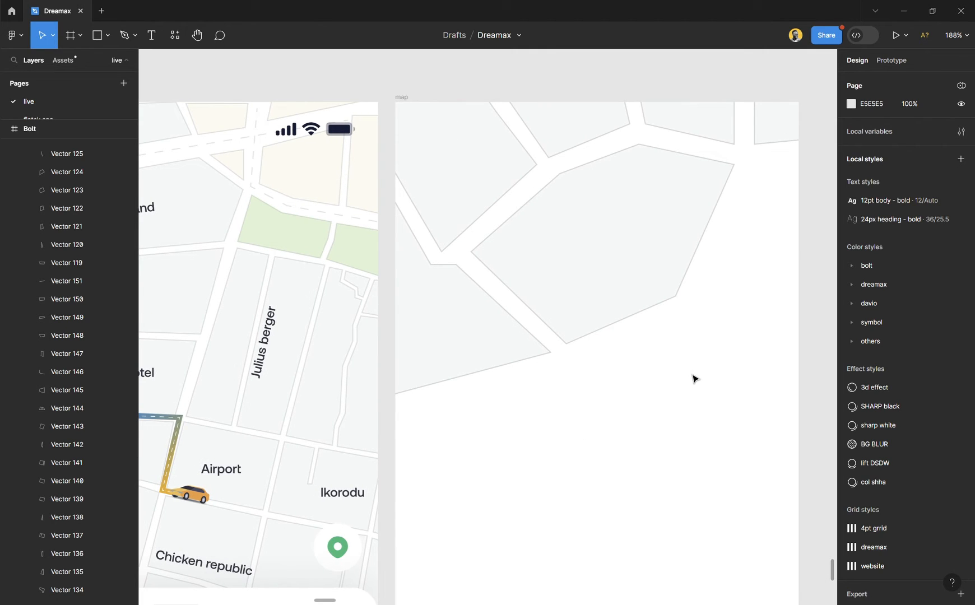
click(124, 35)
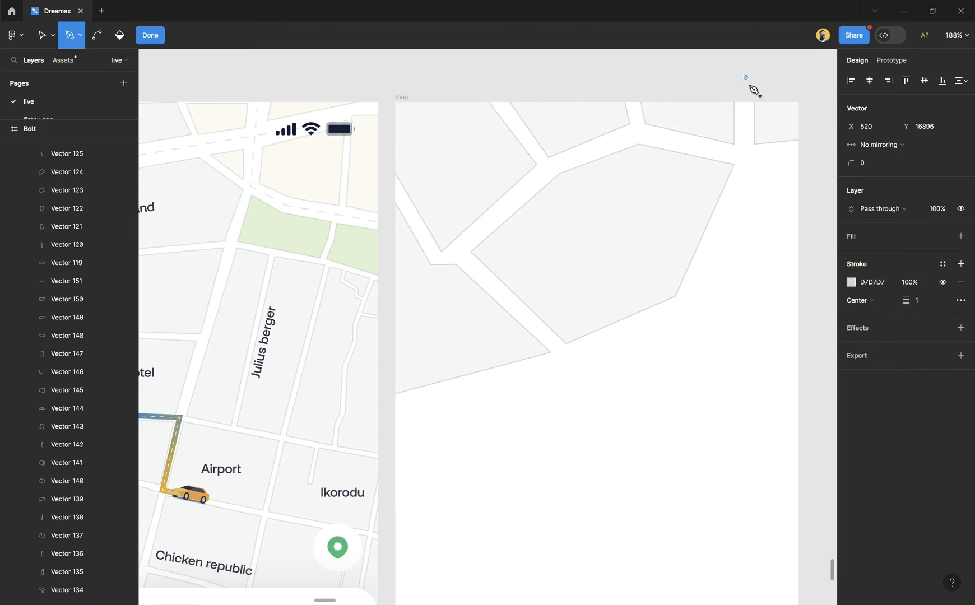
click(745, 157)
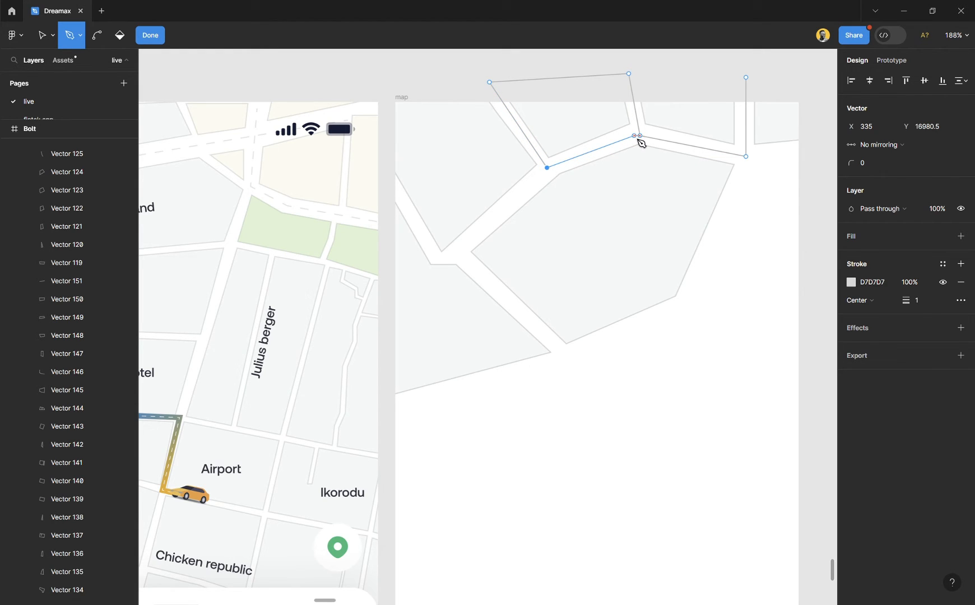
click(97, 35)
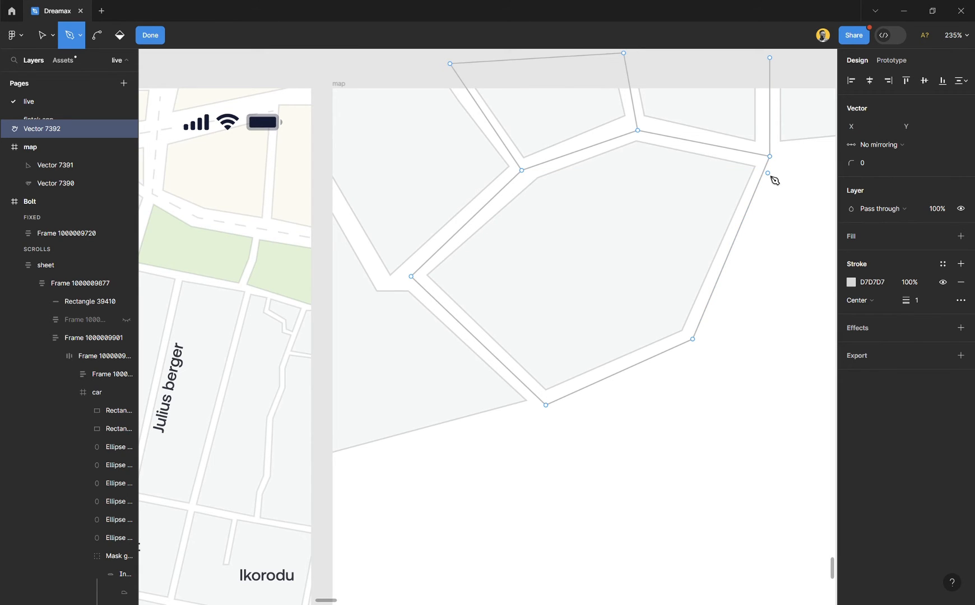
mouse_move(421, 285)
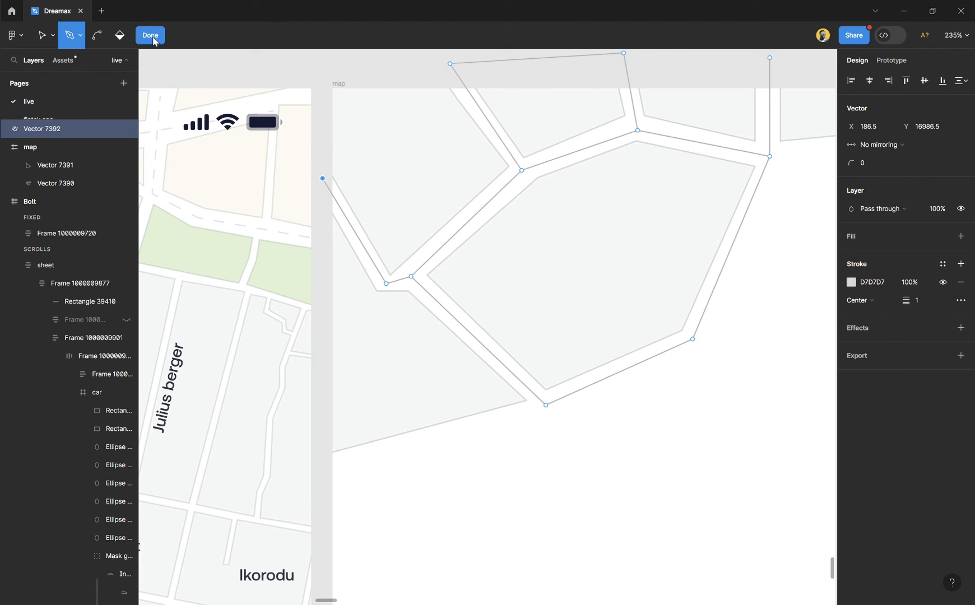
click(150, 35)
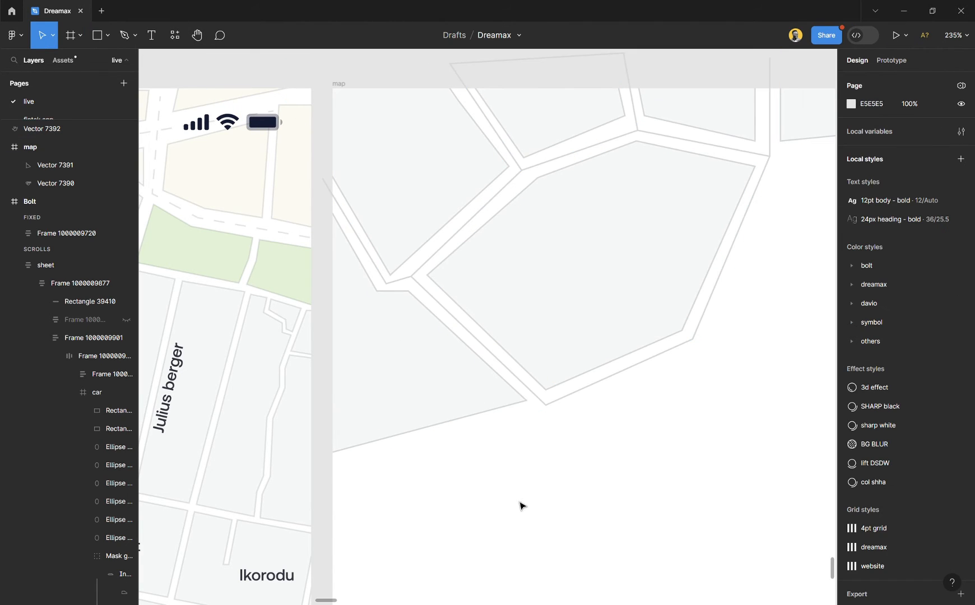
scroll(down, 3)
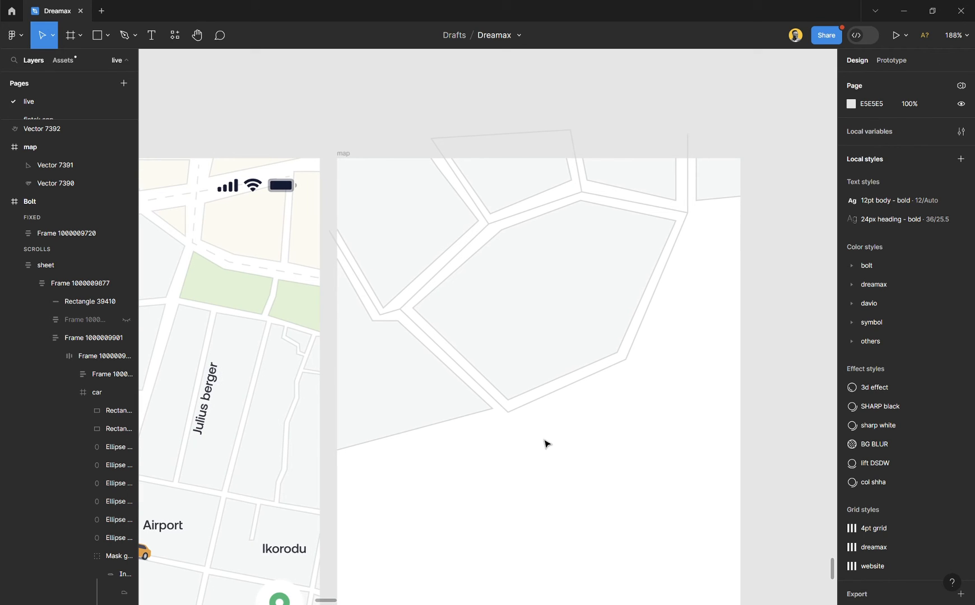
mouse_move(592, 402)
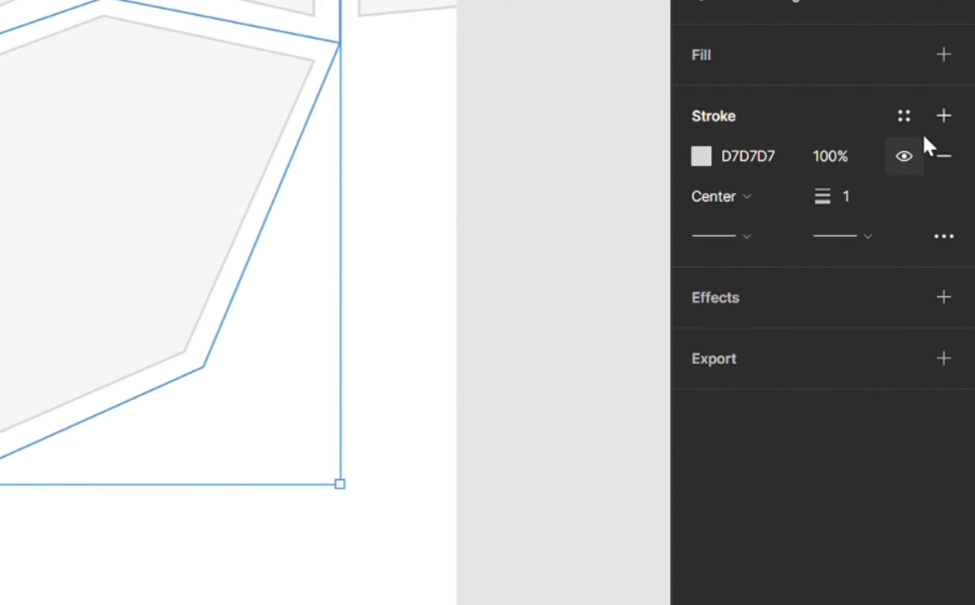
mouse_move(737, 136)
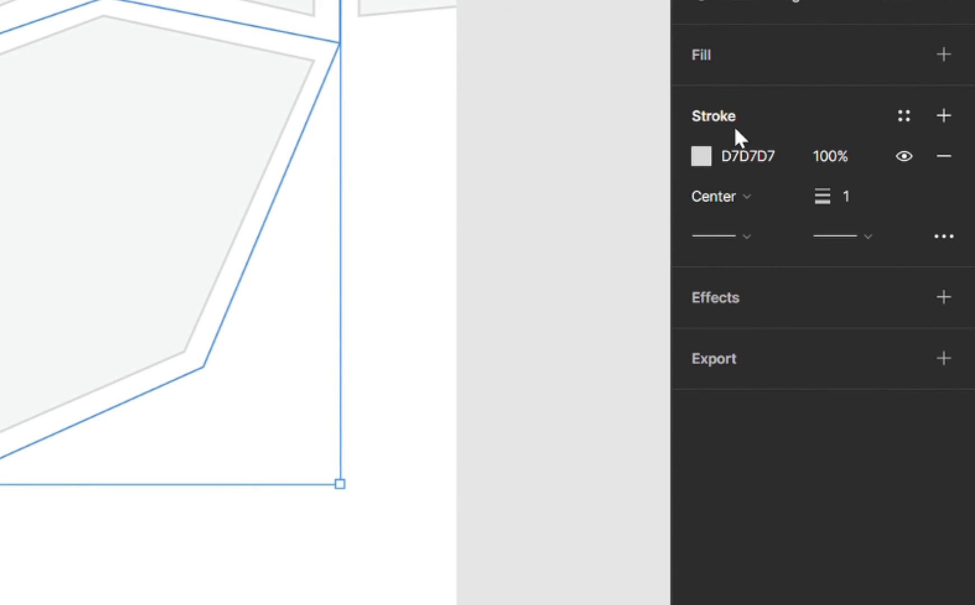
mouse_move(944, 236)
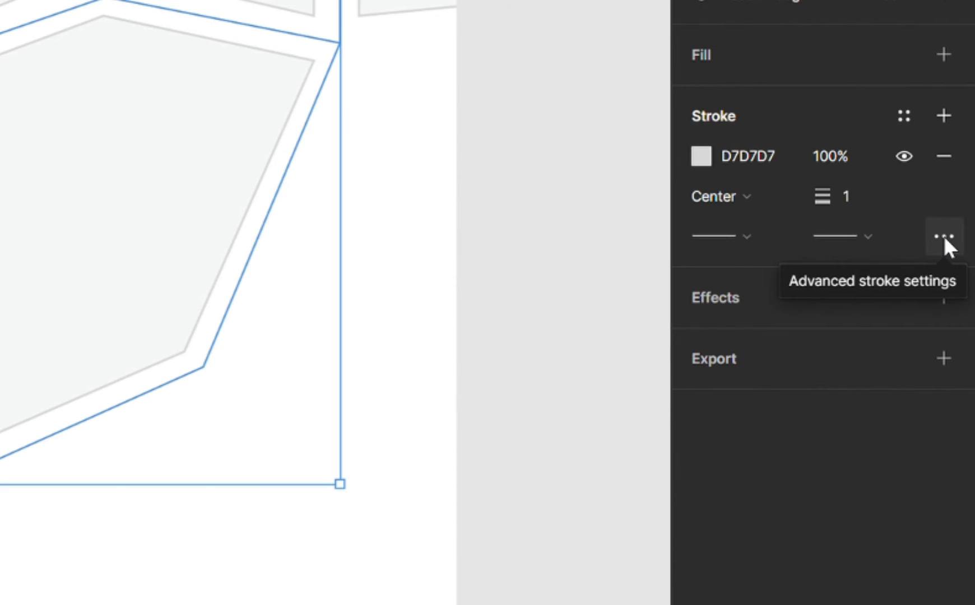
Make the road path a dashed stroke, trying dash/gap values 5, 10, 7 and 4.
click(944, 236)
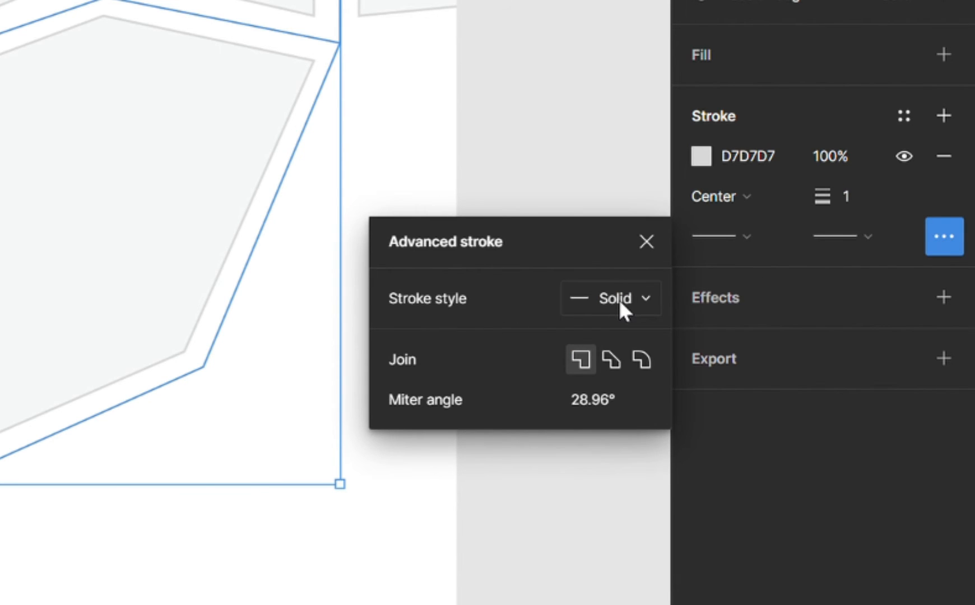
click(611, 298)
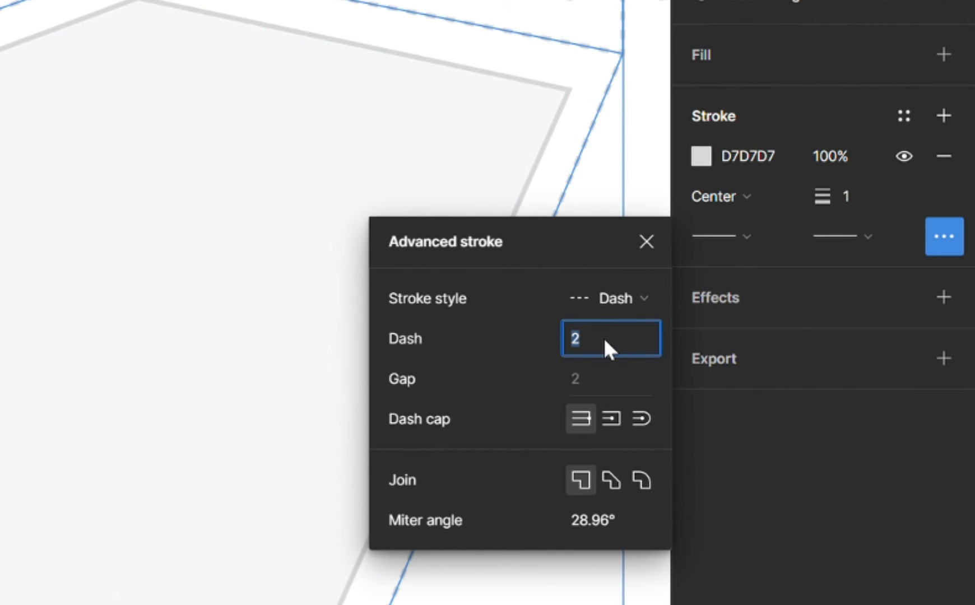
text(5)
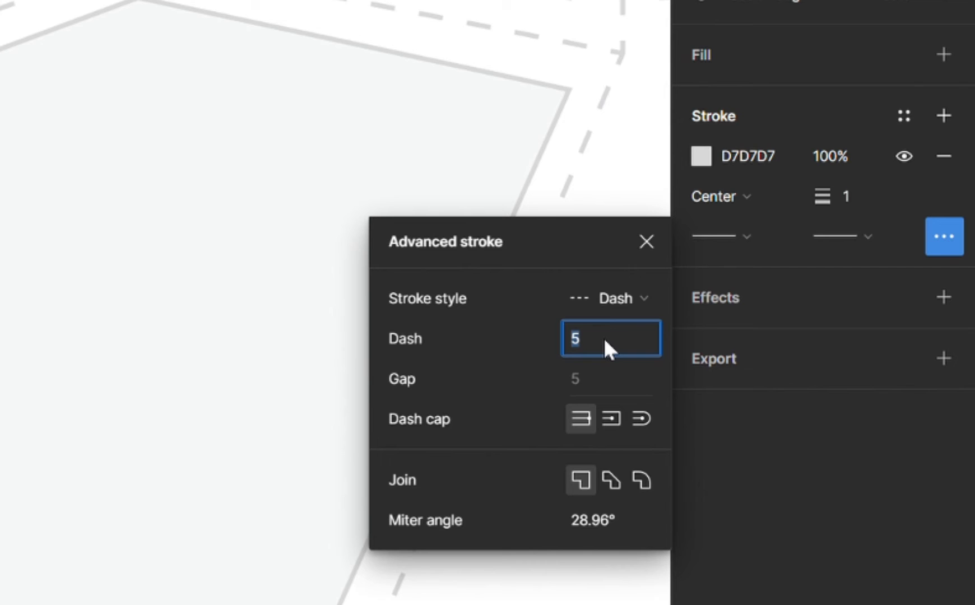
text(10)
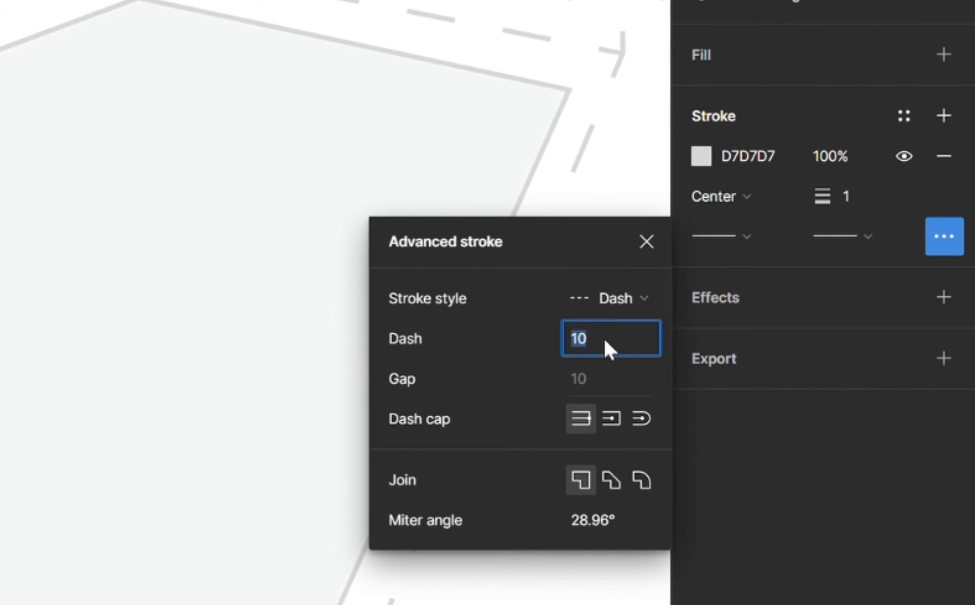
text(7)
click(611, 379)
text(6)
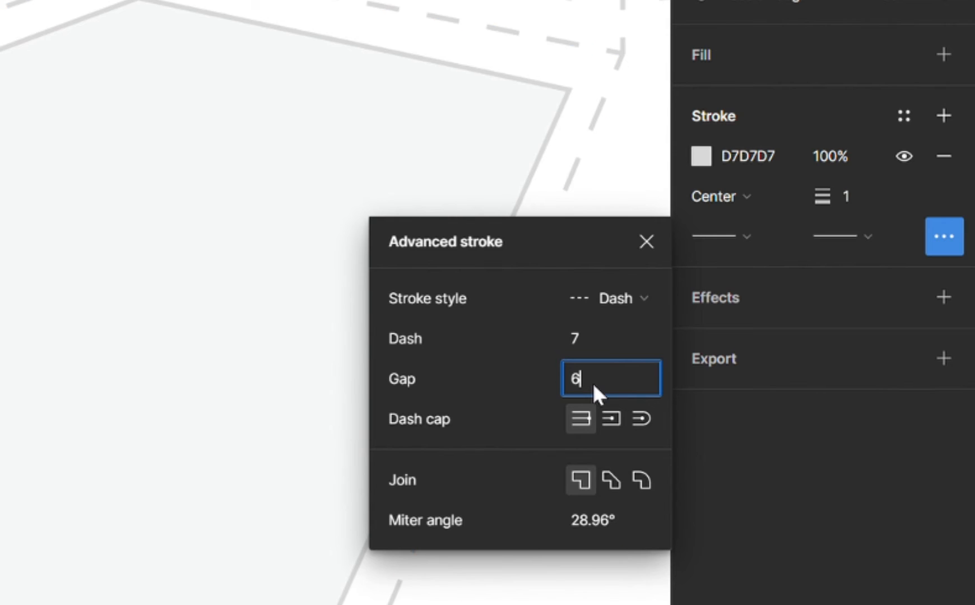
text(4)
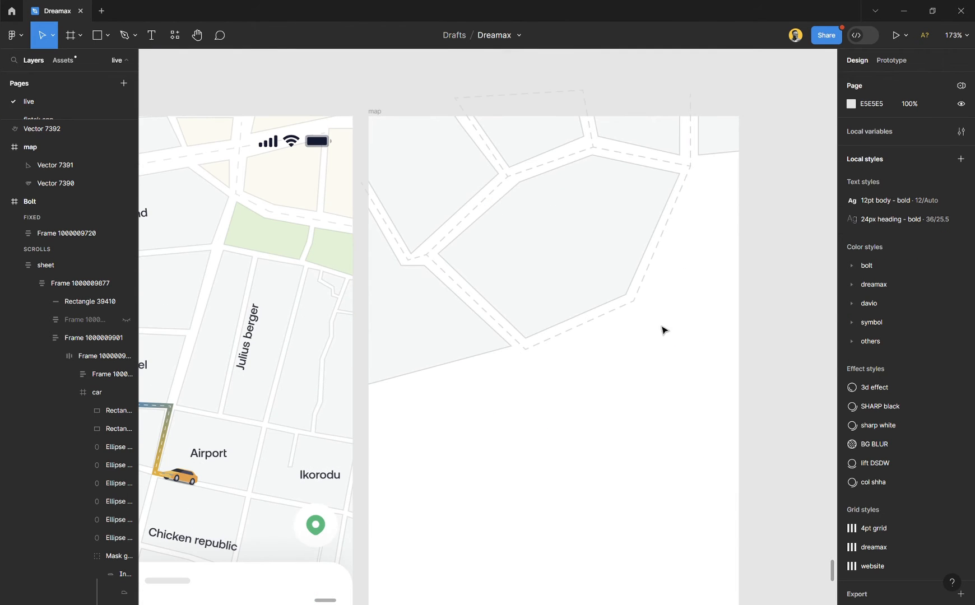
scroll(down, 3)
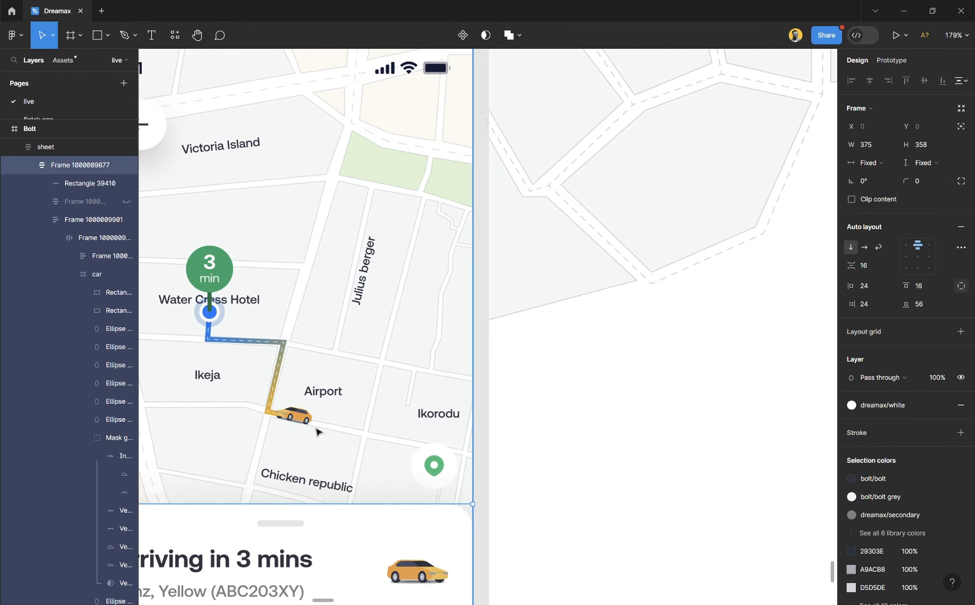
click(290, 414)
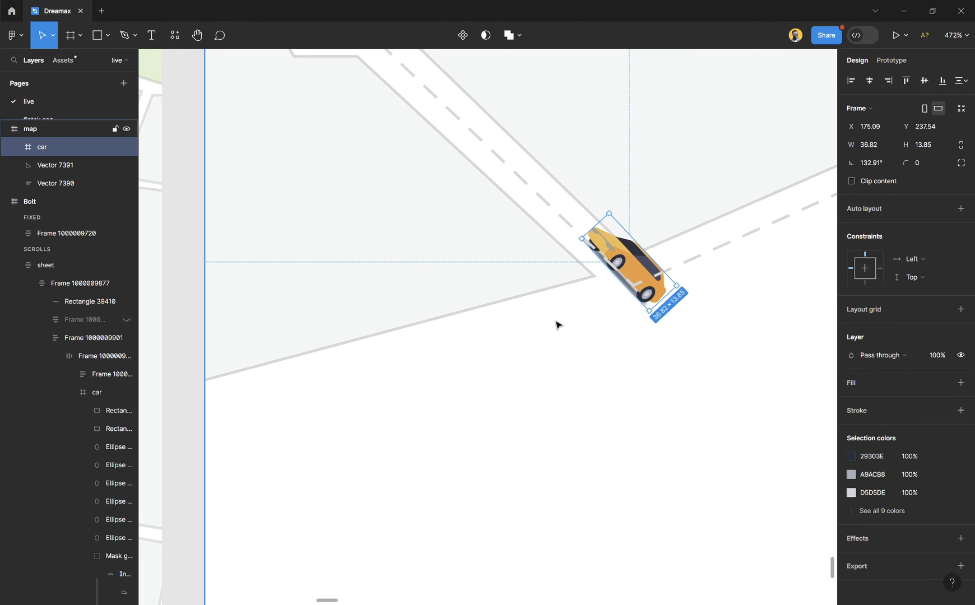
scroll(down, 3)
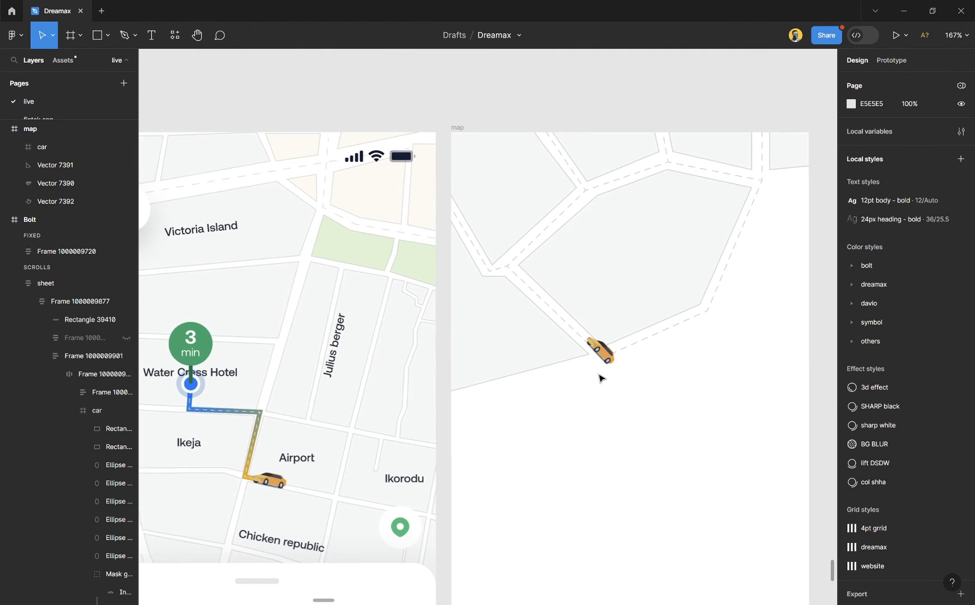
scroll(up, 3)
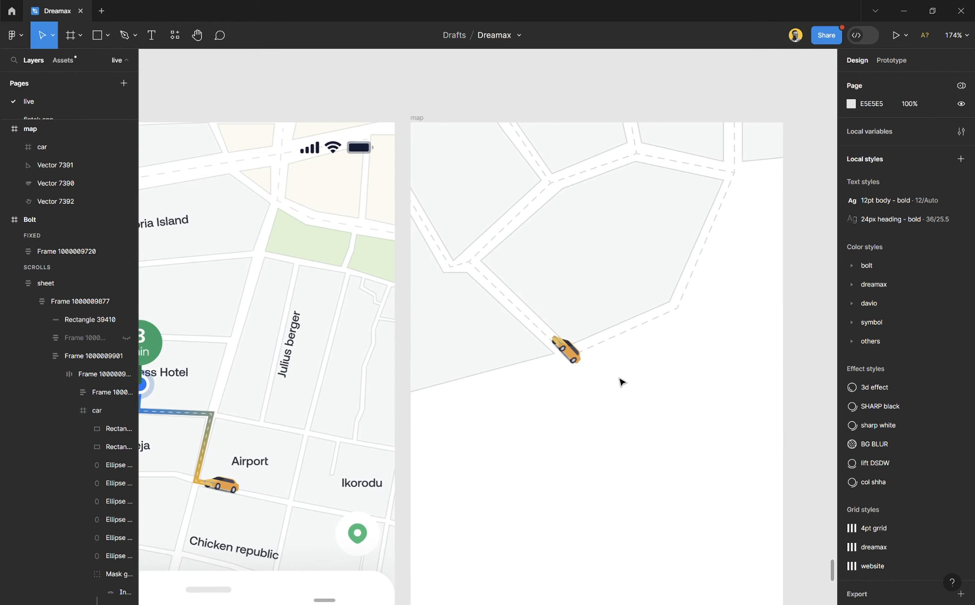
scroll(up, 3)
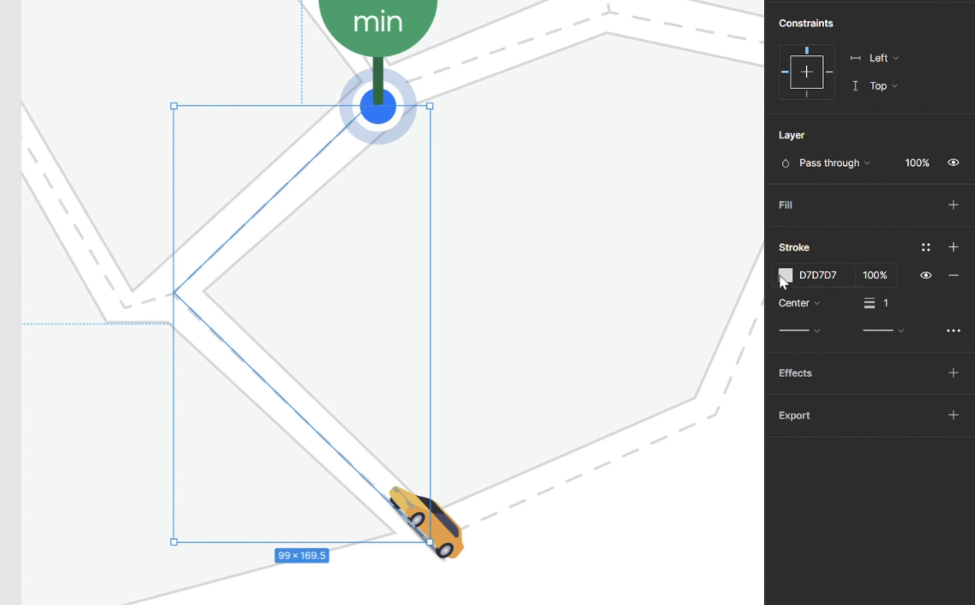
Give the route path a yellow FFBB38 stroke at weight 8 with adjusted style.
click(785, 274)
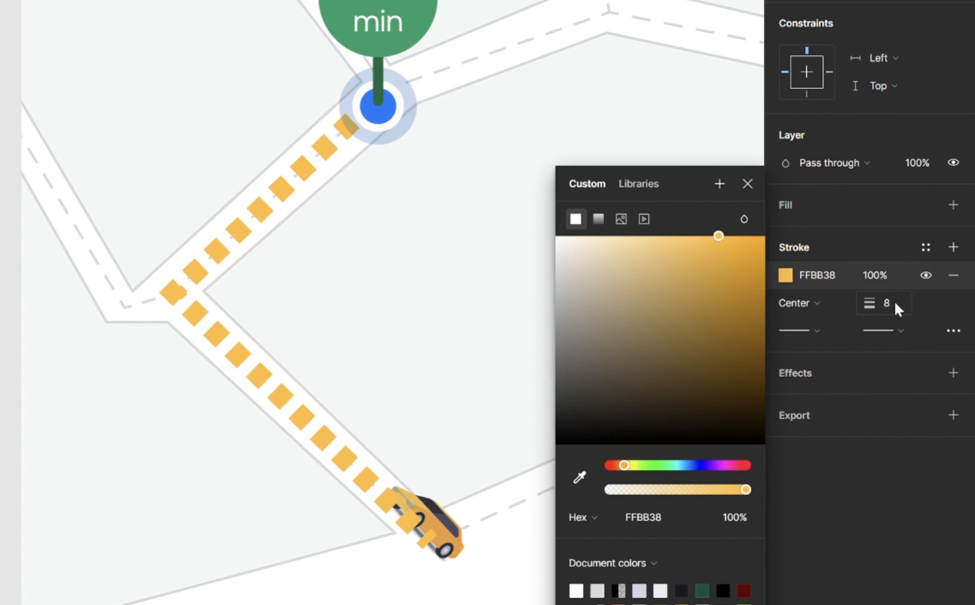
click(953, 331)
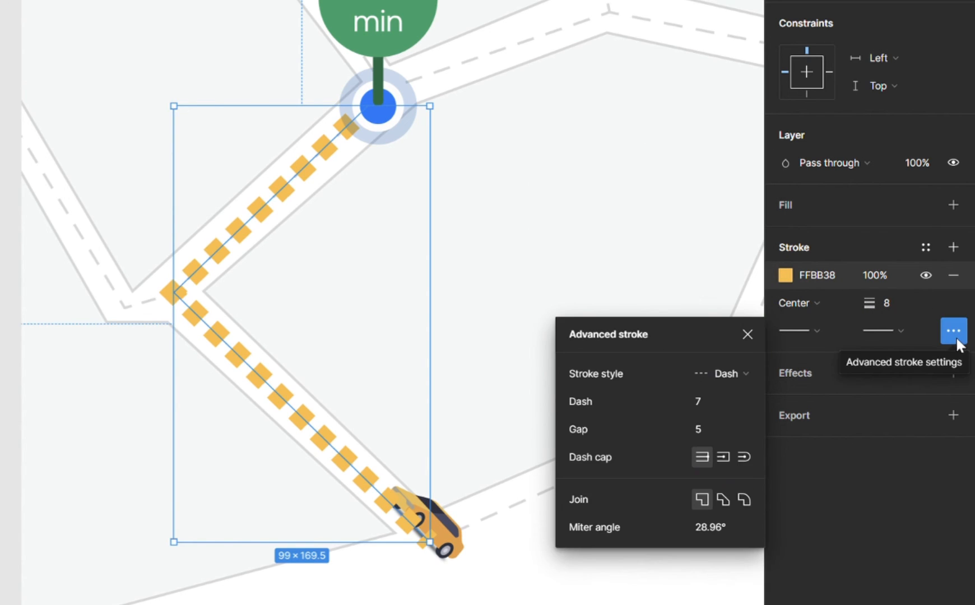
click(727, 373)
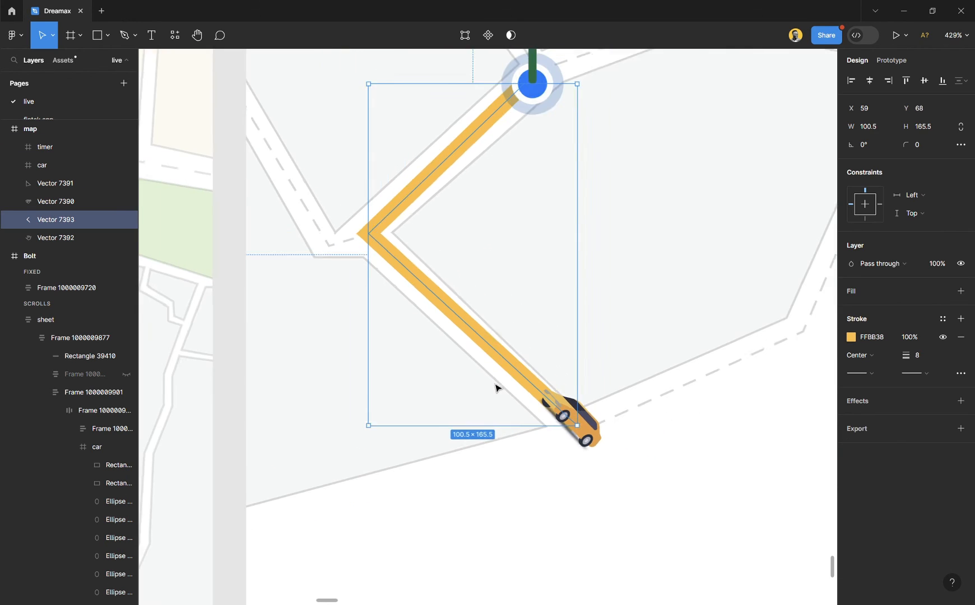
Turn the route stroke into a linear gradient starting blue 017AFF fading to yellow.
scroll(down, 3)
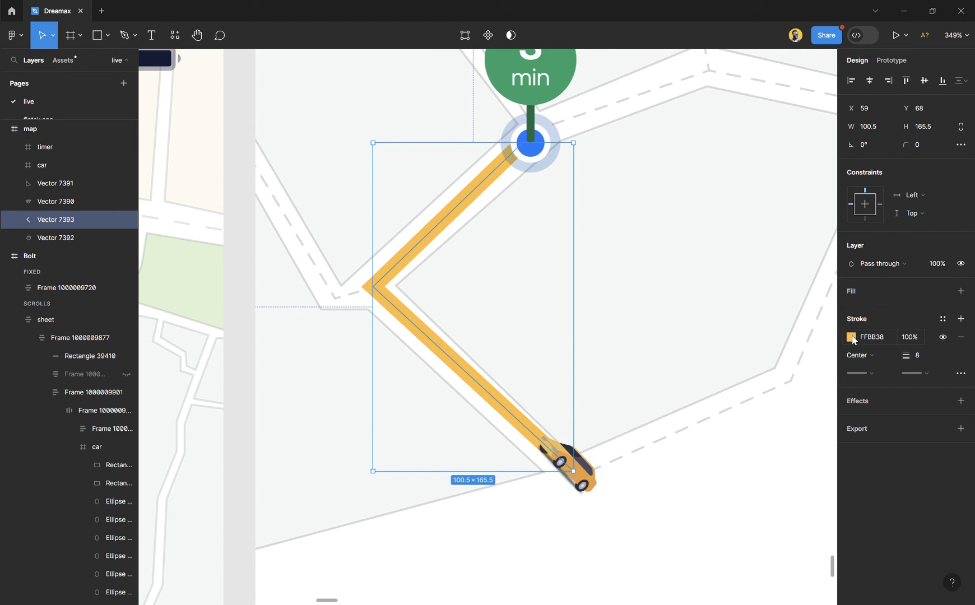
click(852, 337)
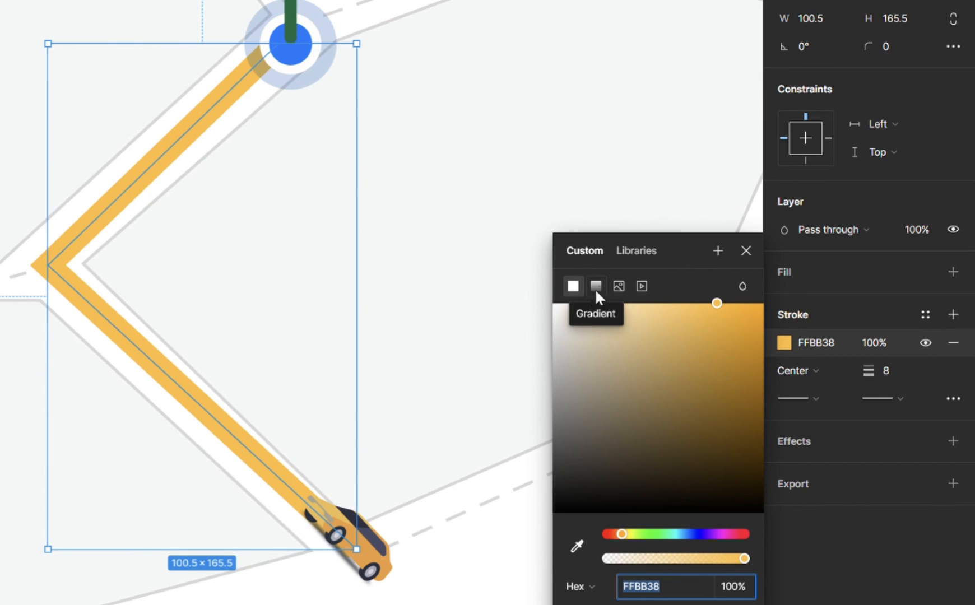
mouse_move(790, 349)
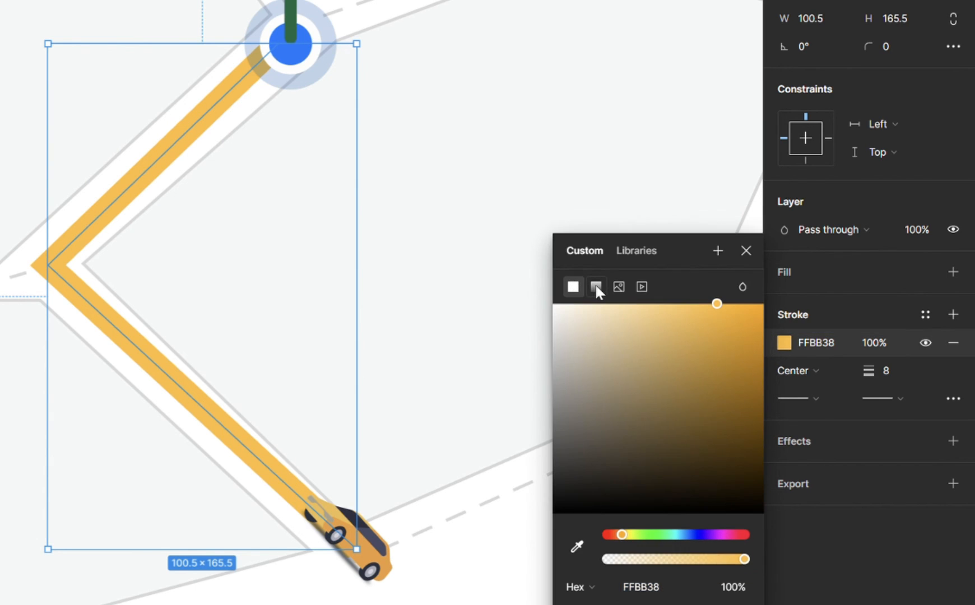
click(596, 287)
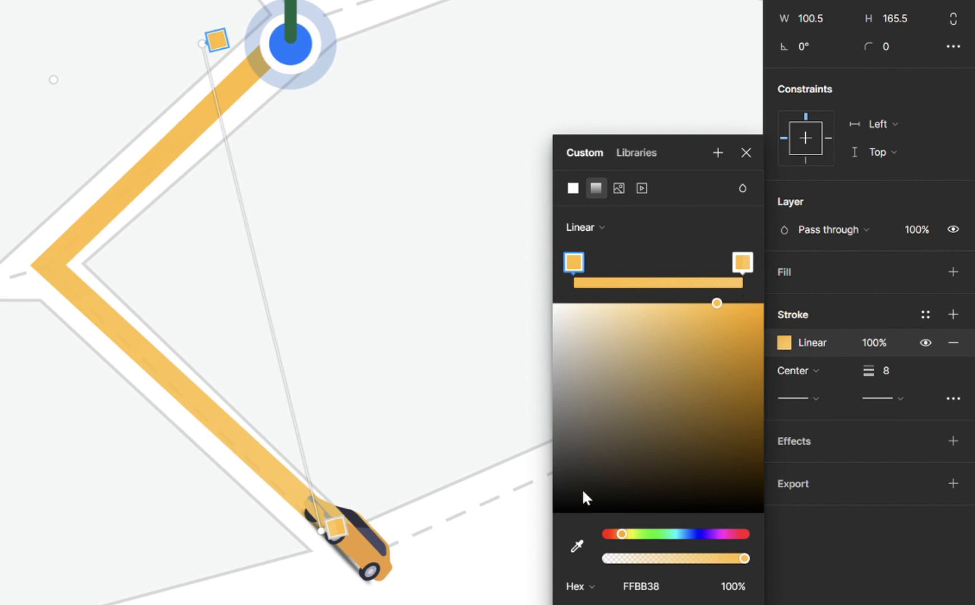
click(577, 547)
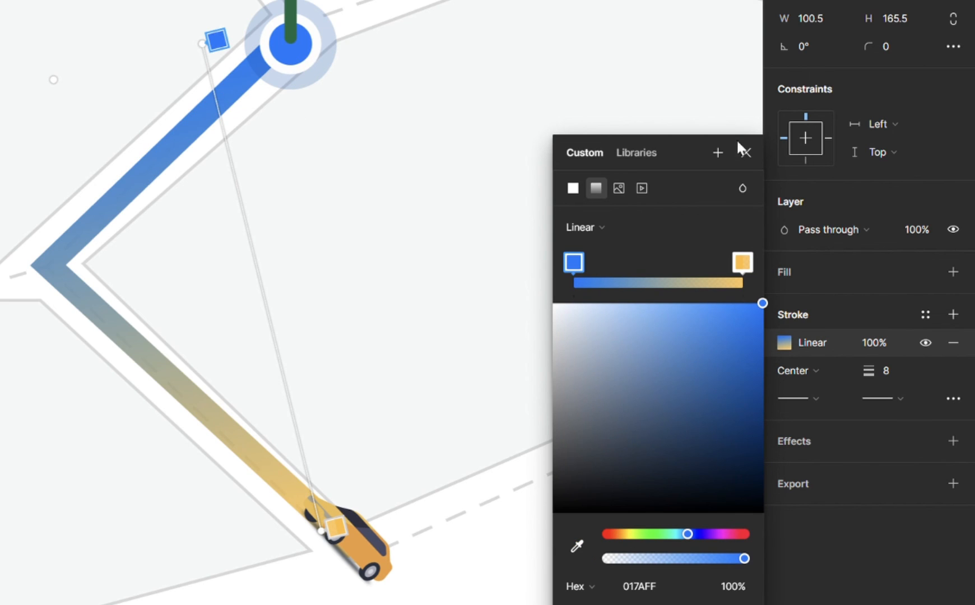
mouse_move(339, 544)
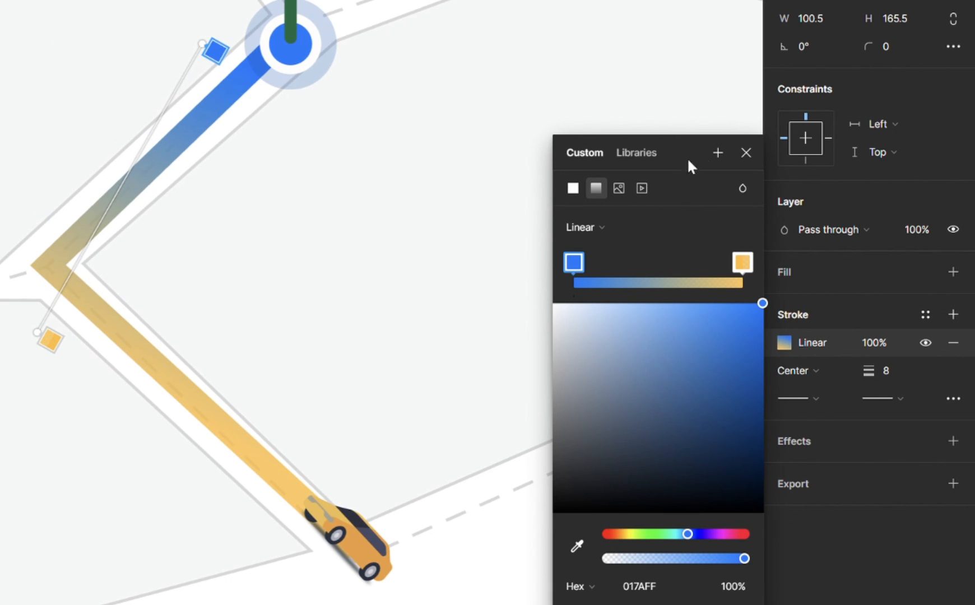
mouse_move(59, 354)
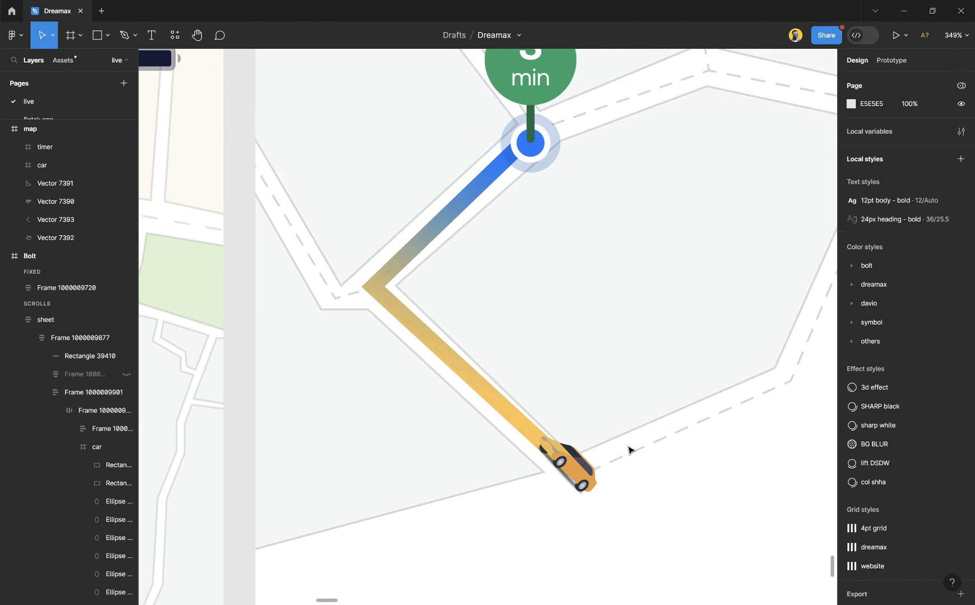
scroll(down, 3)
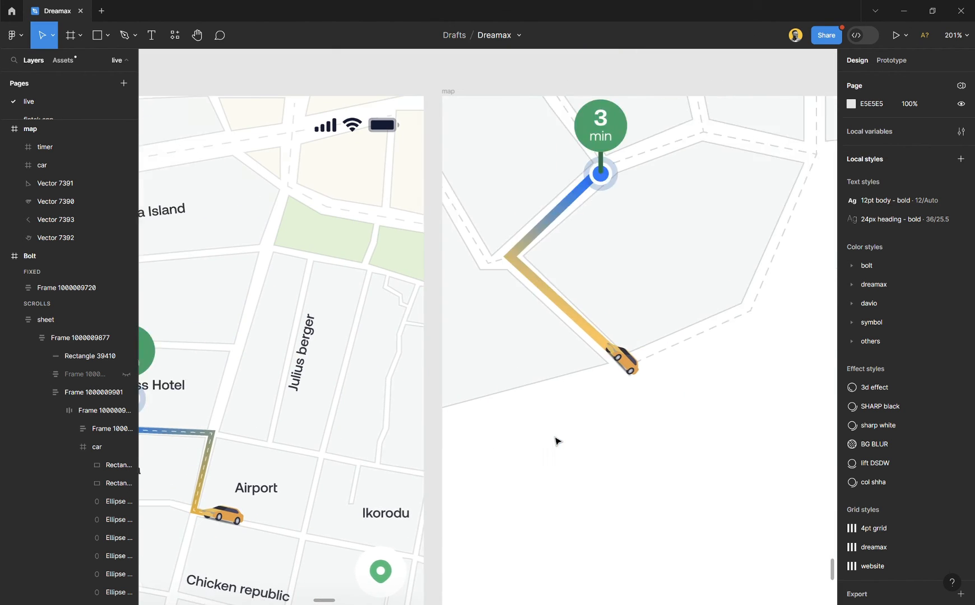
Duplicate the route vector as a white weight-1 centre line copy.
scroll(up, 3)
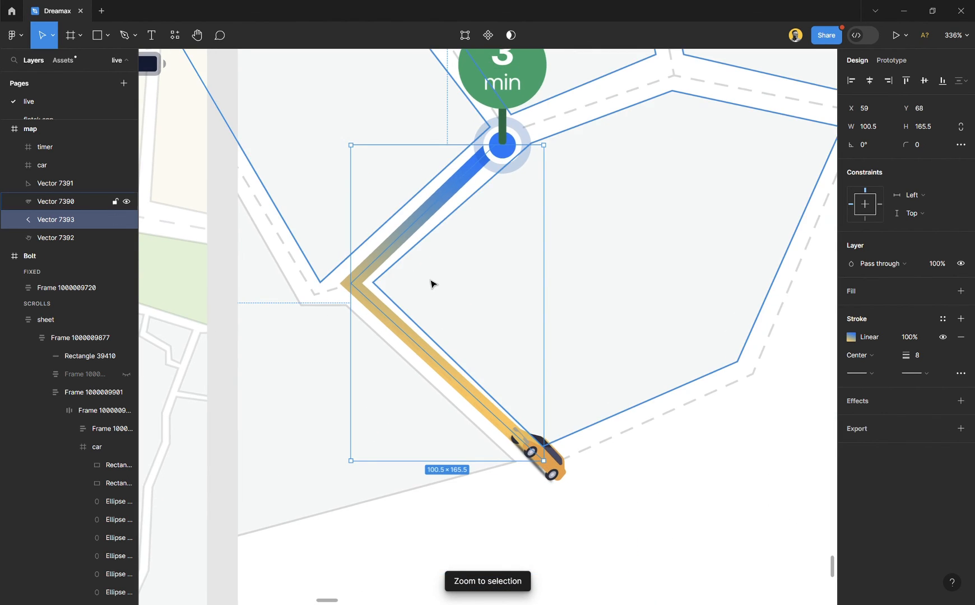
key(Ctrl+d)
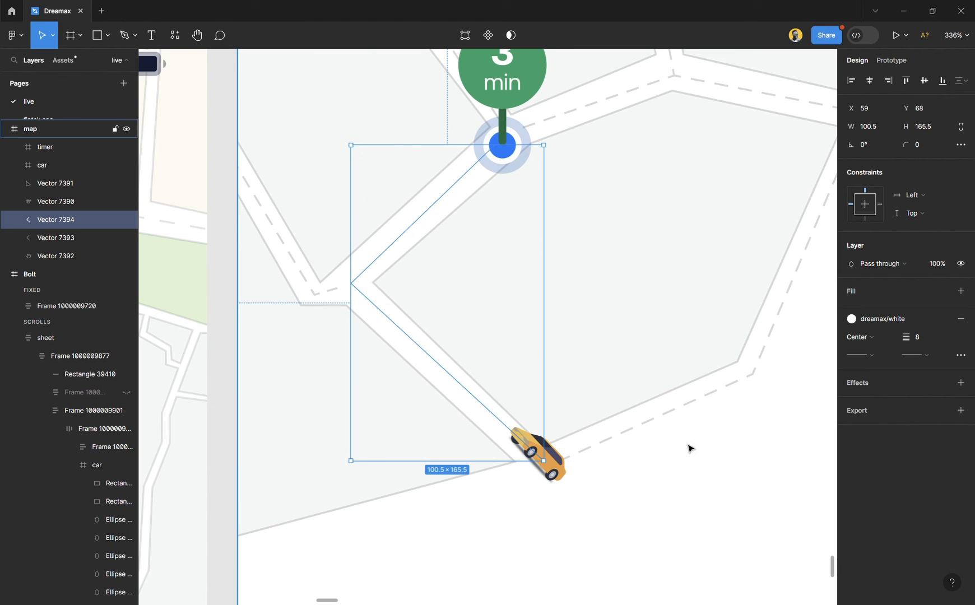
click(410, 354)
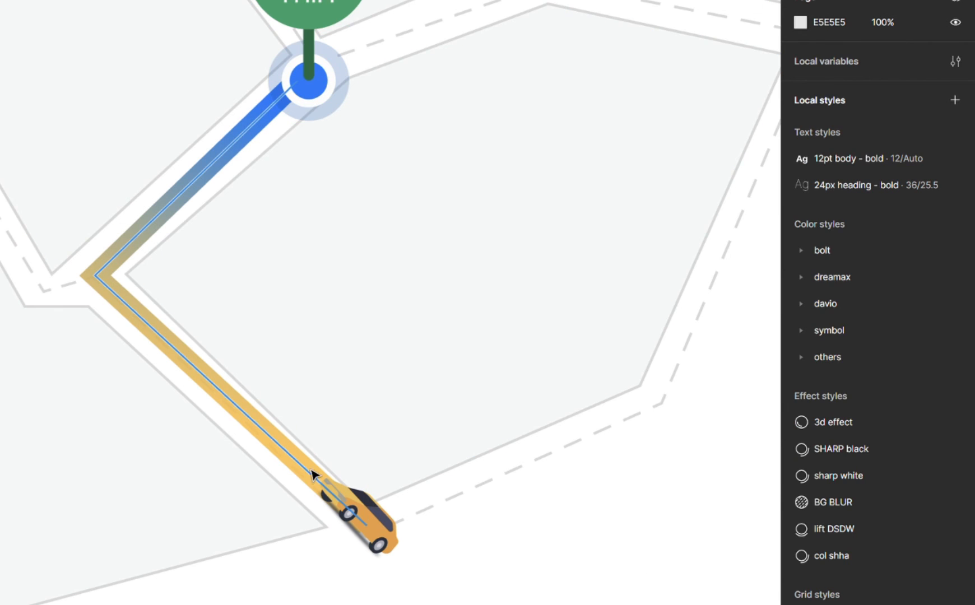
click(955, 377)
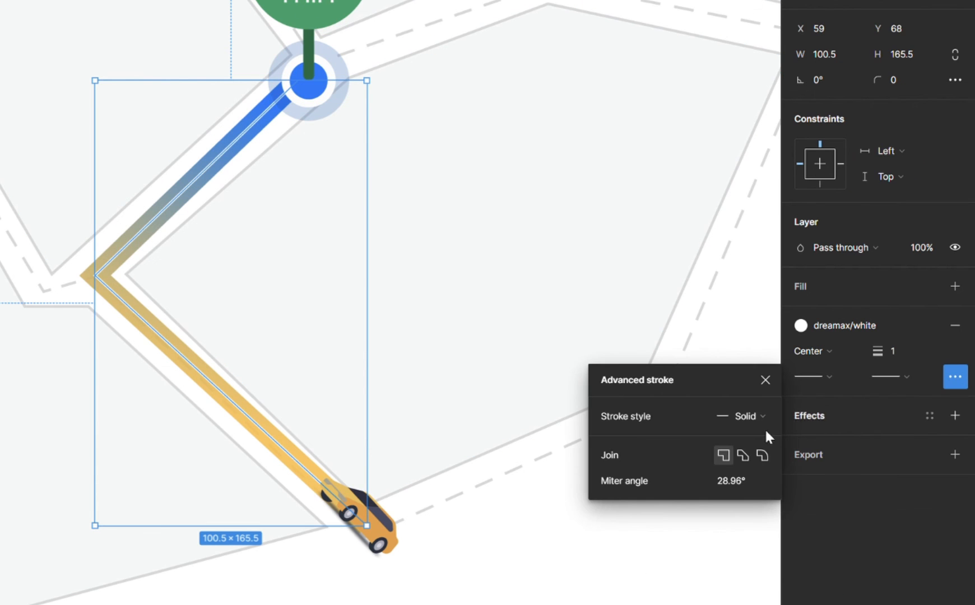
Make the white centre line dashed with dash value 5.
click(741, 415)
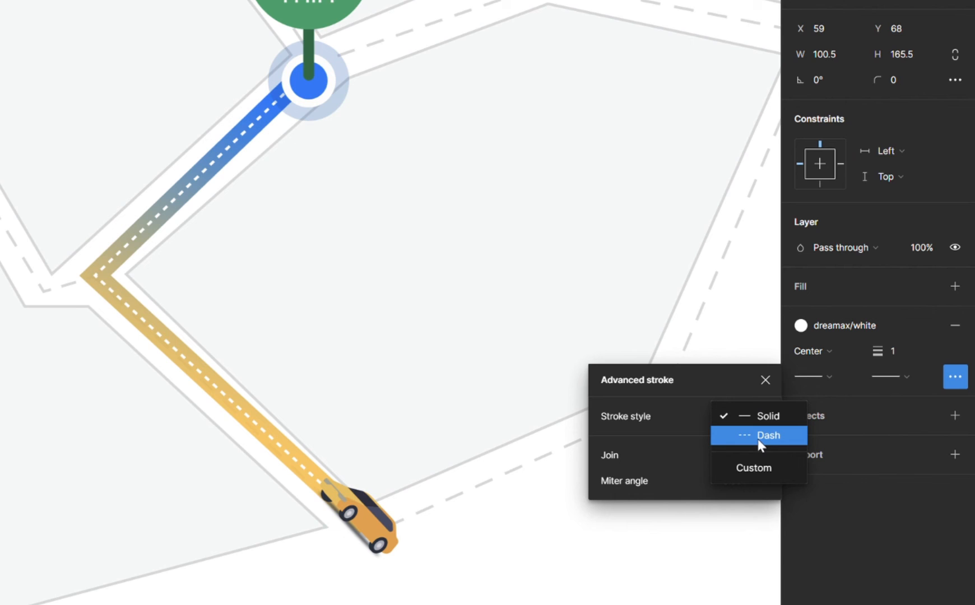
click(768, 434)
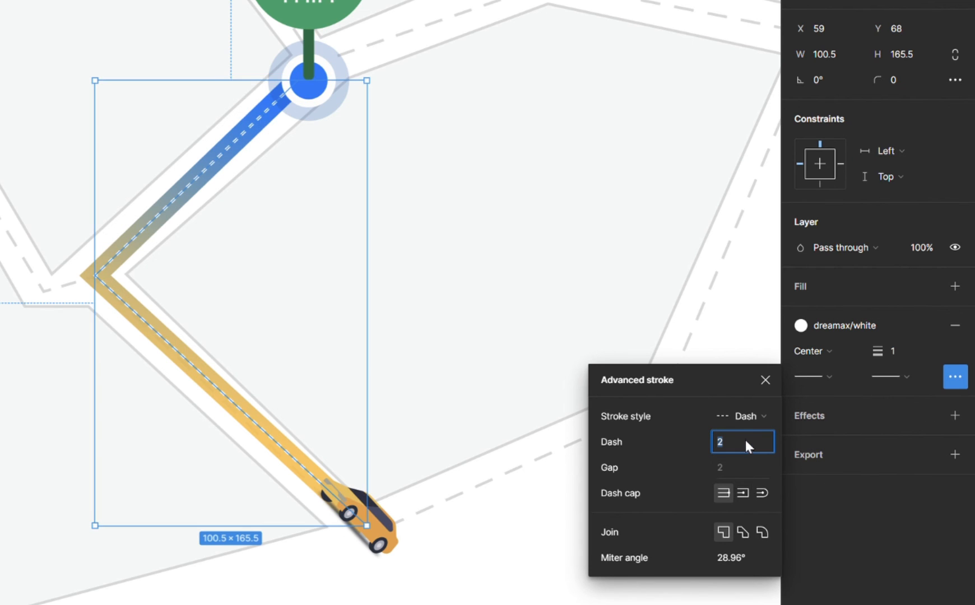
text(5)
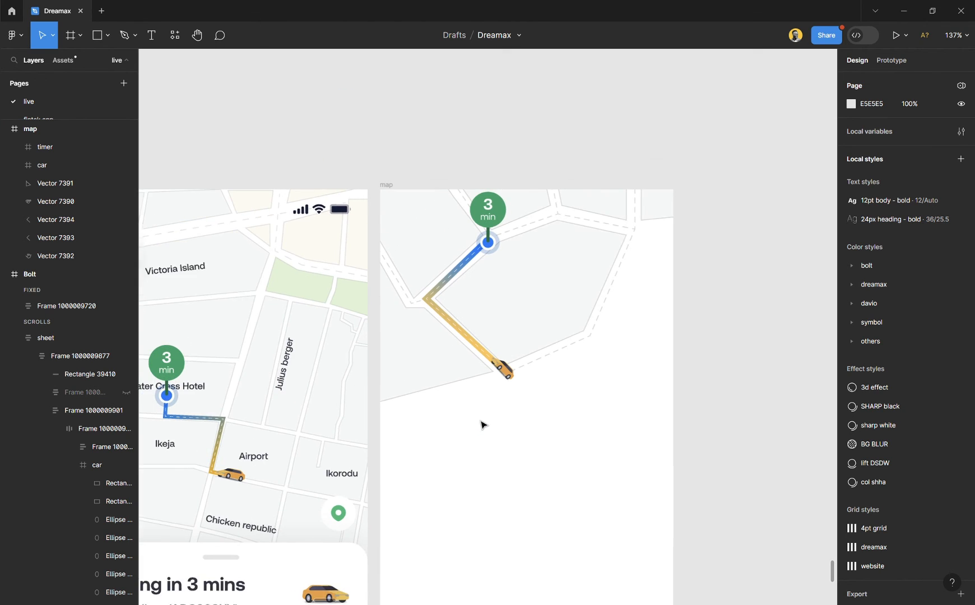
scroll(up, 3)
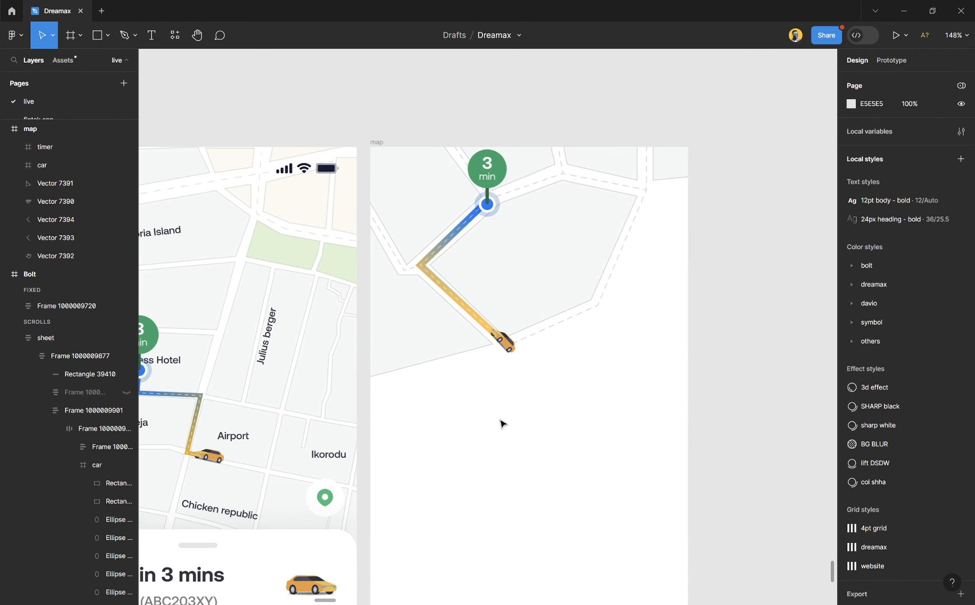
scroll(down, 3)
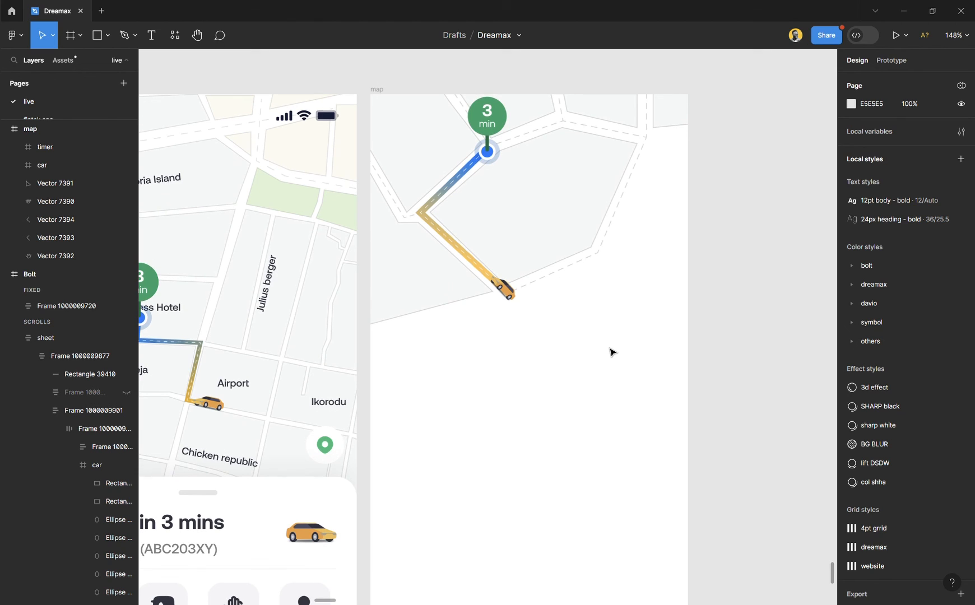